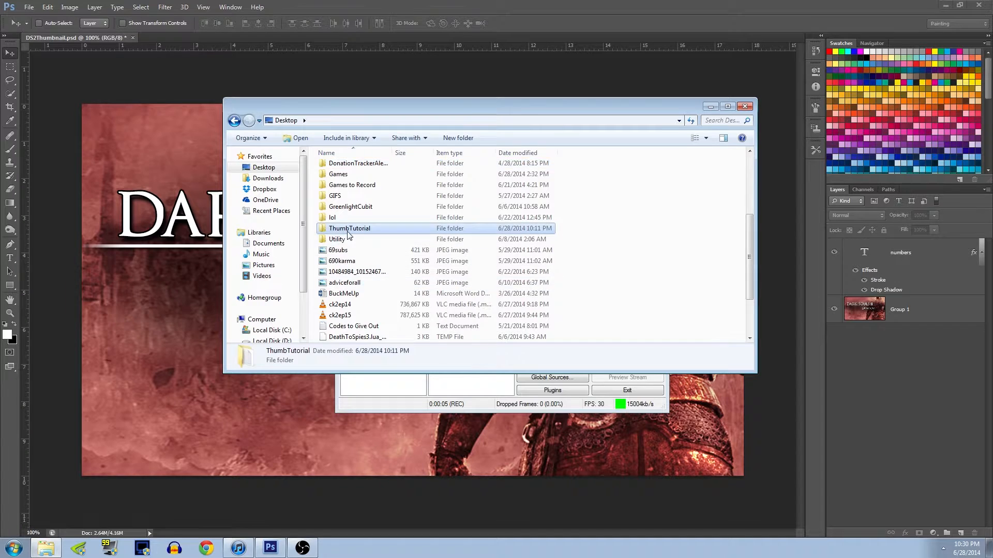
# Step: Open the ThumbTutorial folder from the Desktop in Windows Explorer
pyautogui.doubleClick(349, 228)
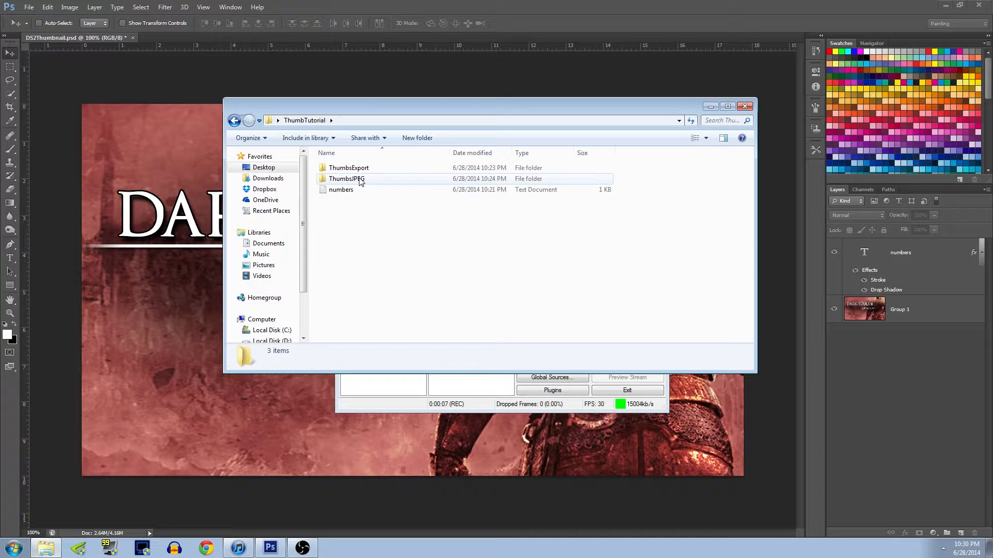
pyautogui.moveTo(429, 489)
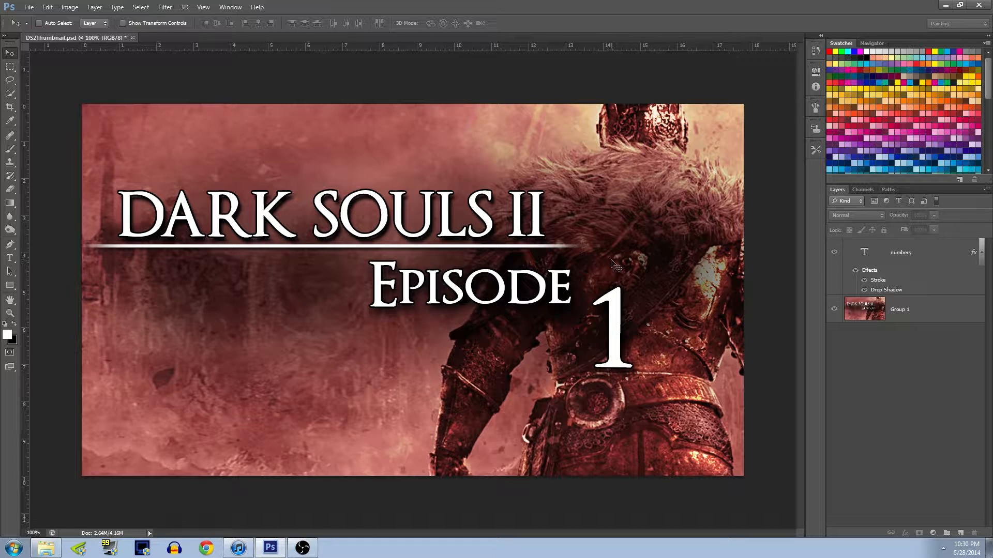
pyautogui.moveTo(601, 236)
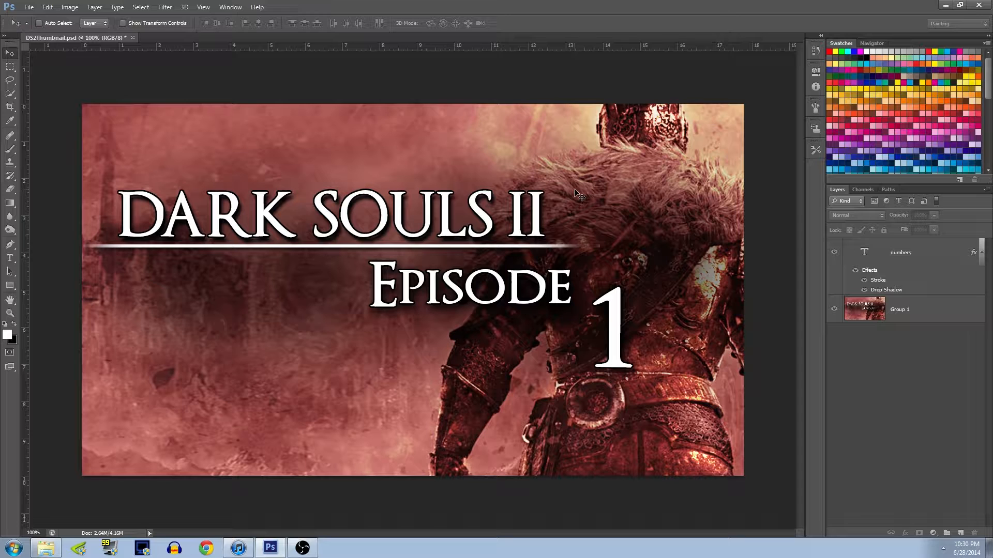
pyautogui.moveTo(557, 197)
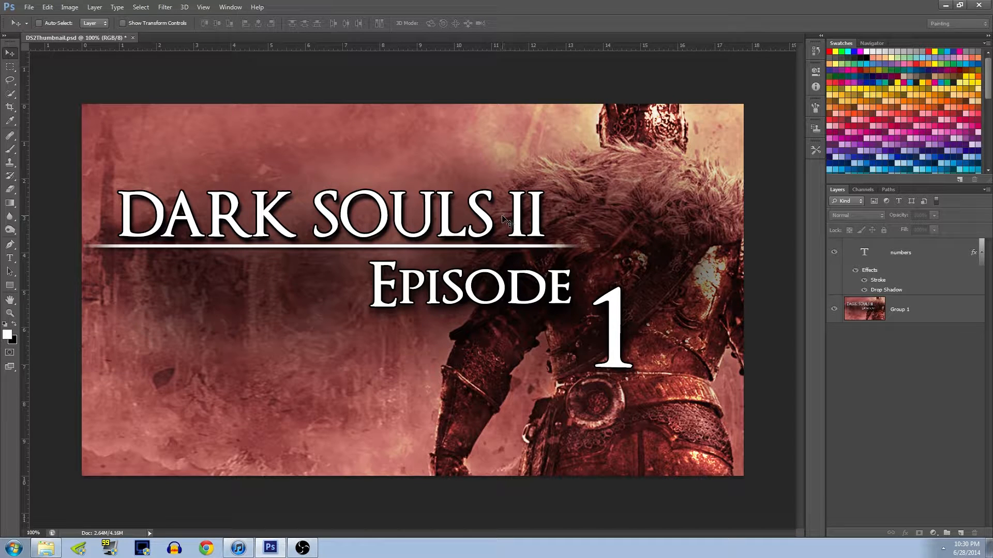
pyautogui.moveTo(453, 500)
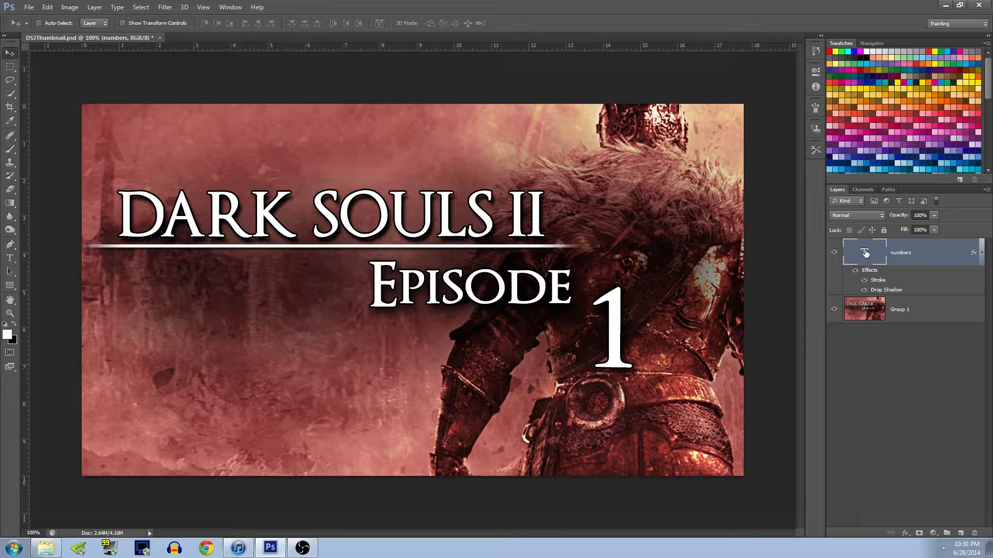
pyautogui.click(835, 251)
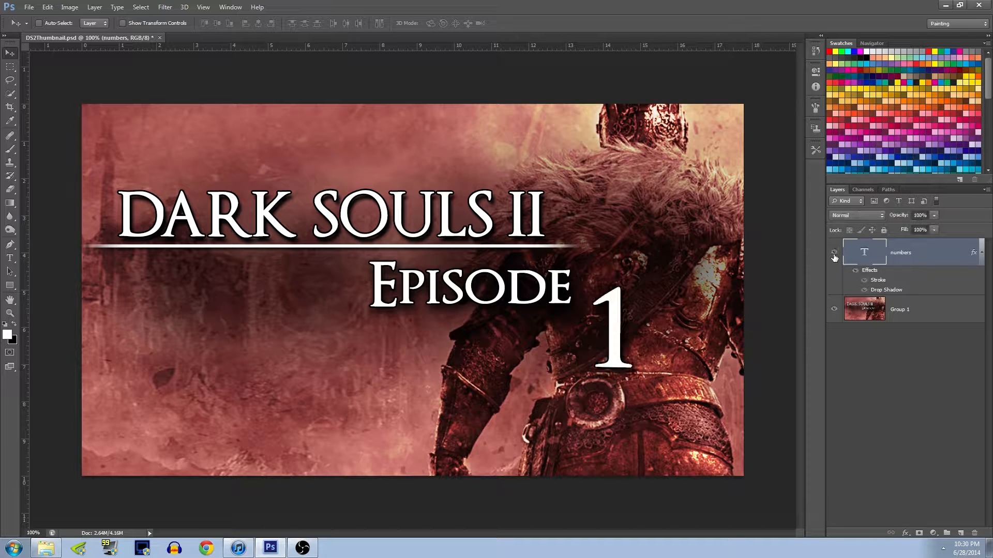
pyautogui.click(835, 252)
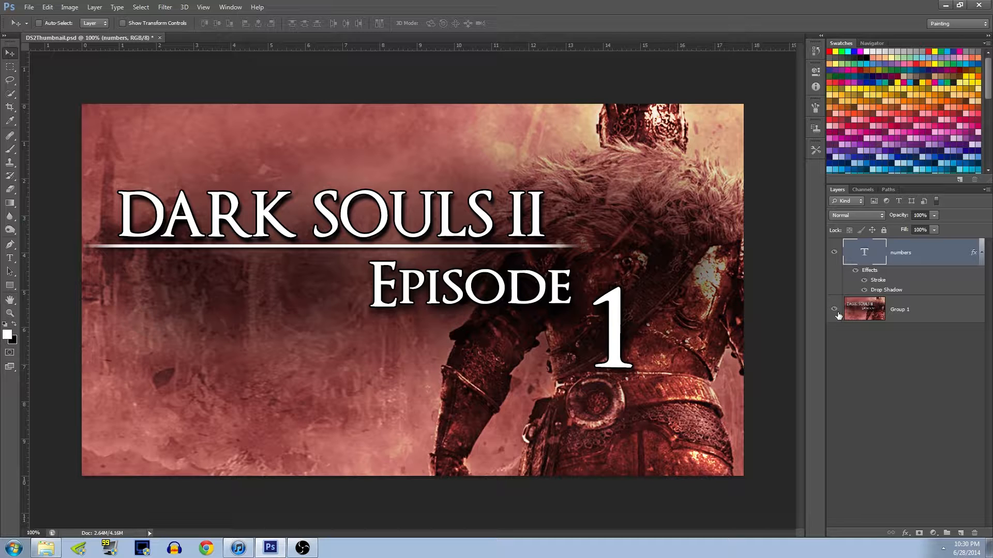
pyautogui.click(900, 309)
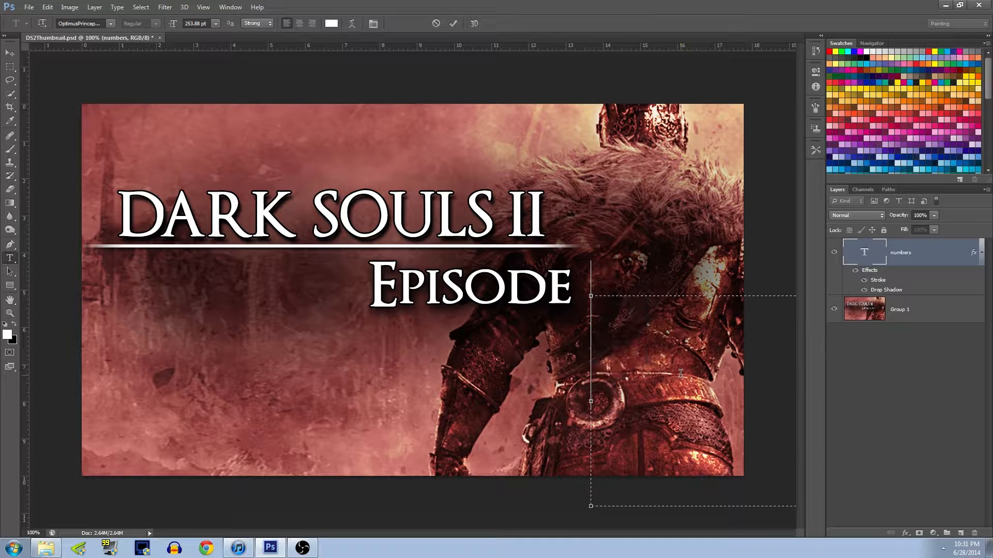
pyautogui.write('111')
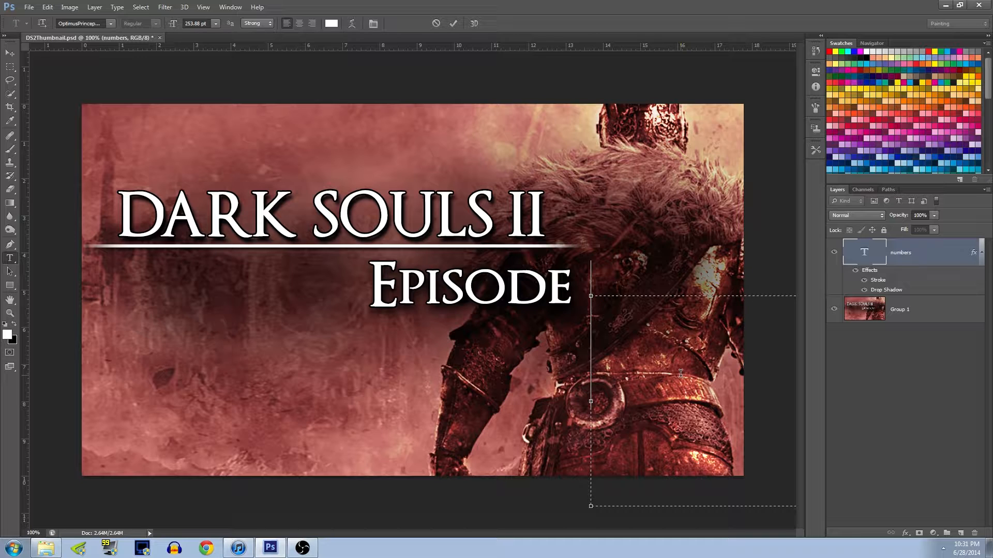
pyautogui.write('88')
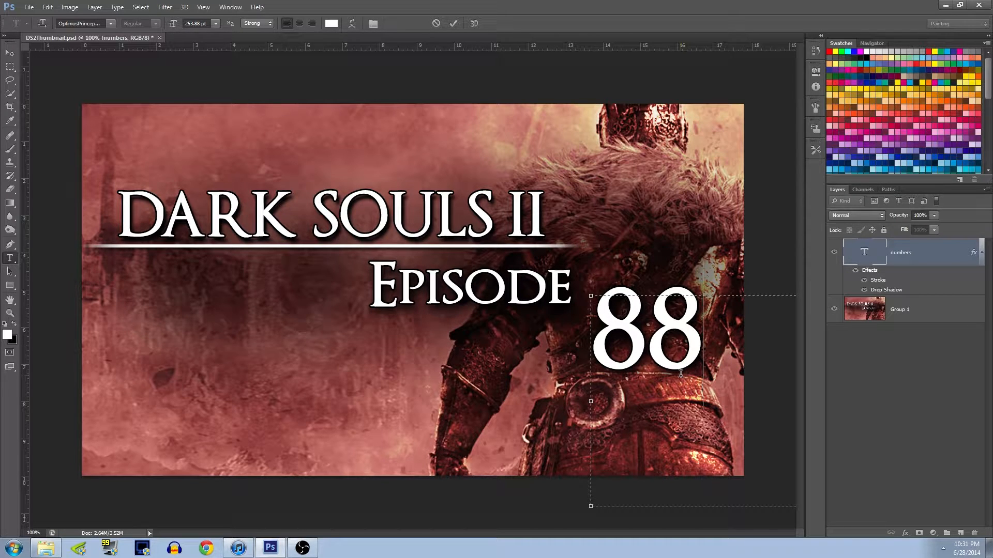
pyautogui.press('Backspace')
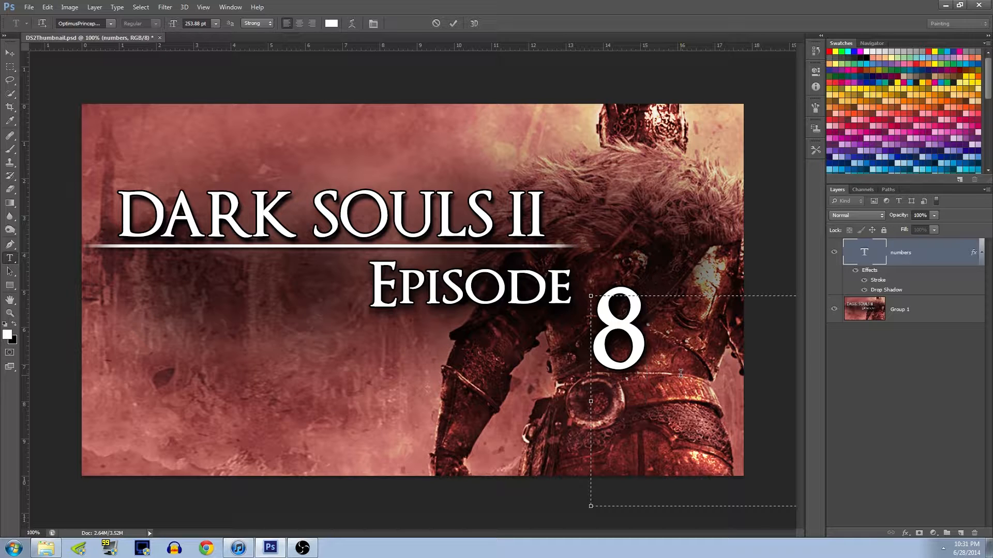
pyautogui.write('1')
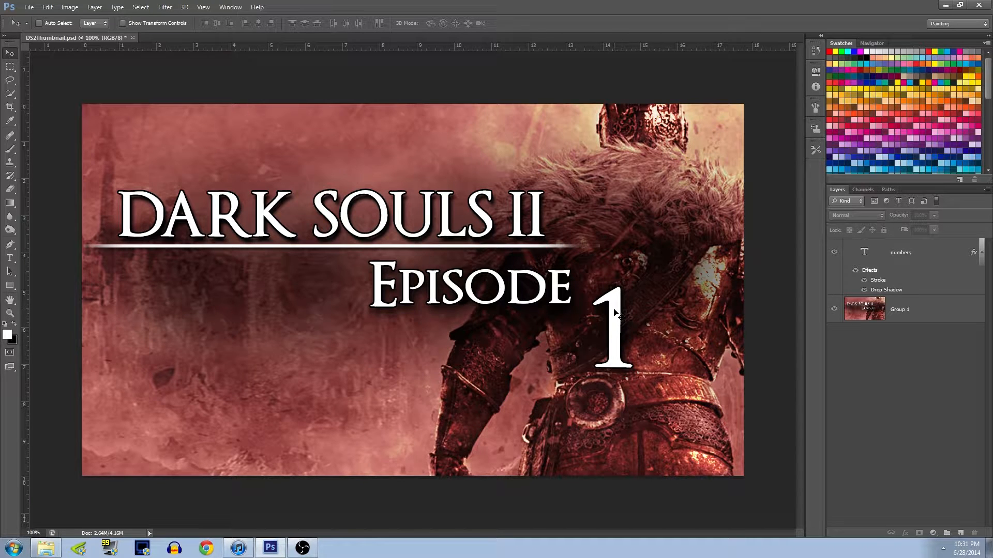
pyautogui.moveTo(617, 342)
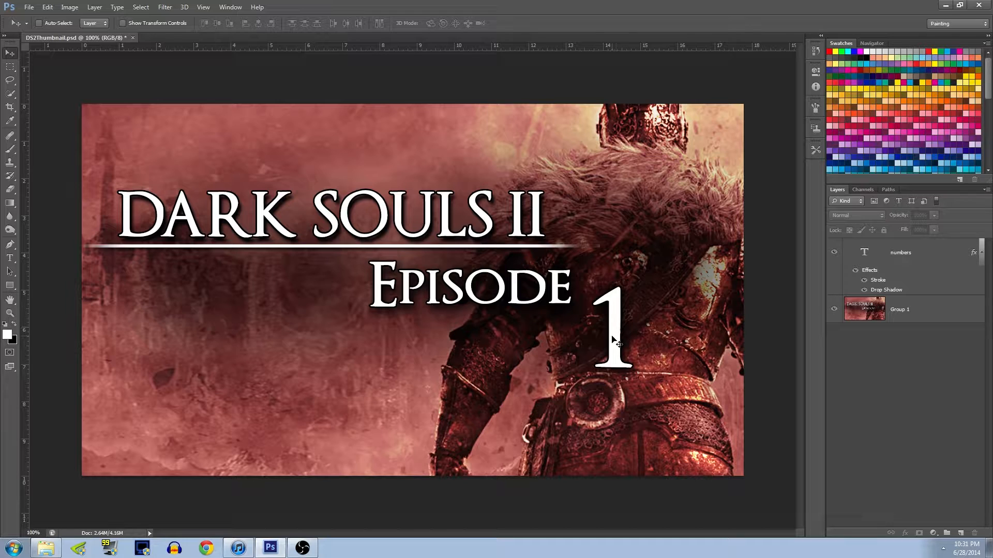
pyautogui.click(899, 252)
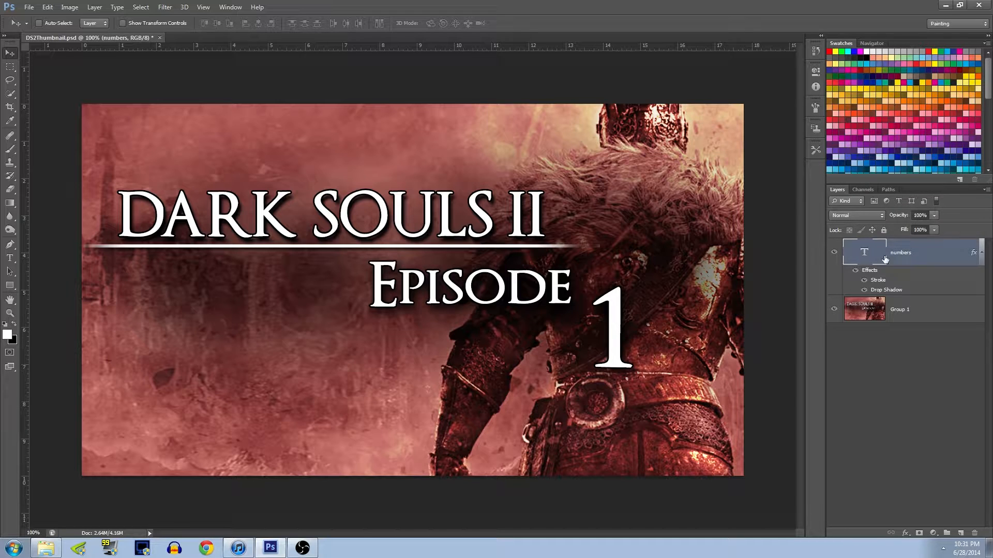
pyautogui.doubleClick(899, 253)
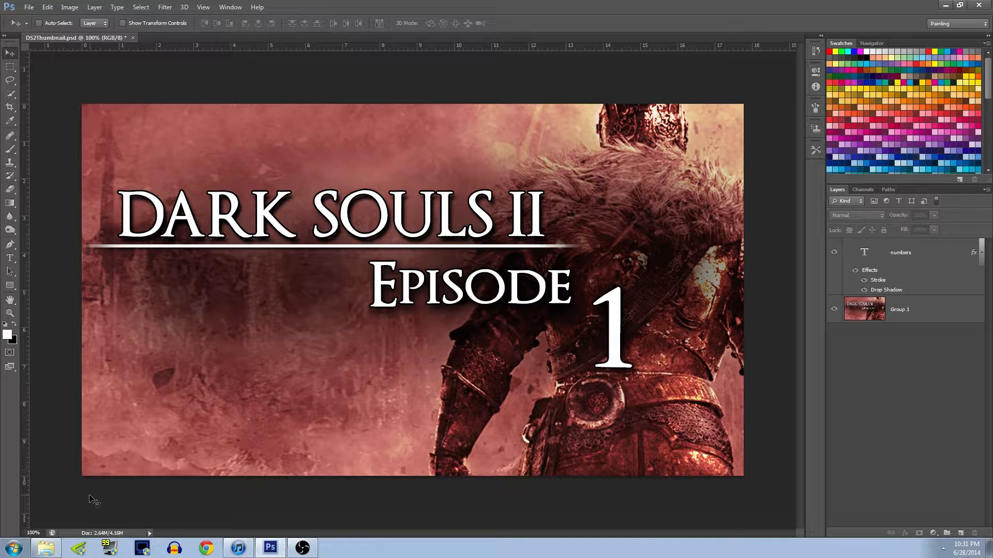
pyautogui.moveTo(44, 548)
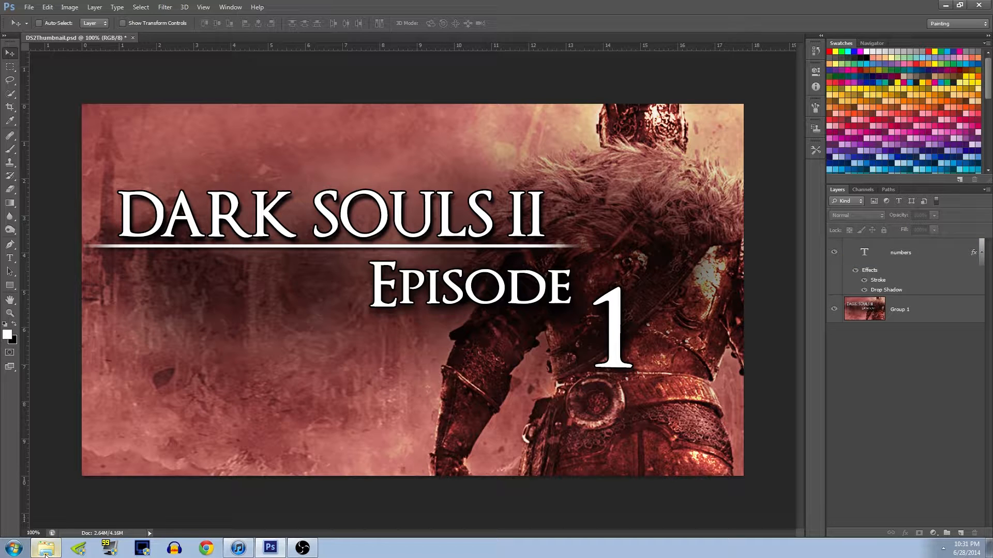
# Step: Open numbers.txt from ThumbTutorial and extend its number list with lines 26 through 30
pyautogui.click(44, 548)
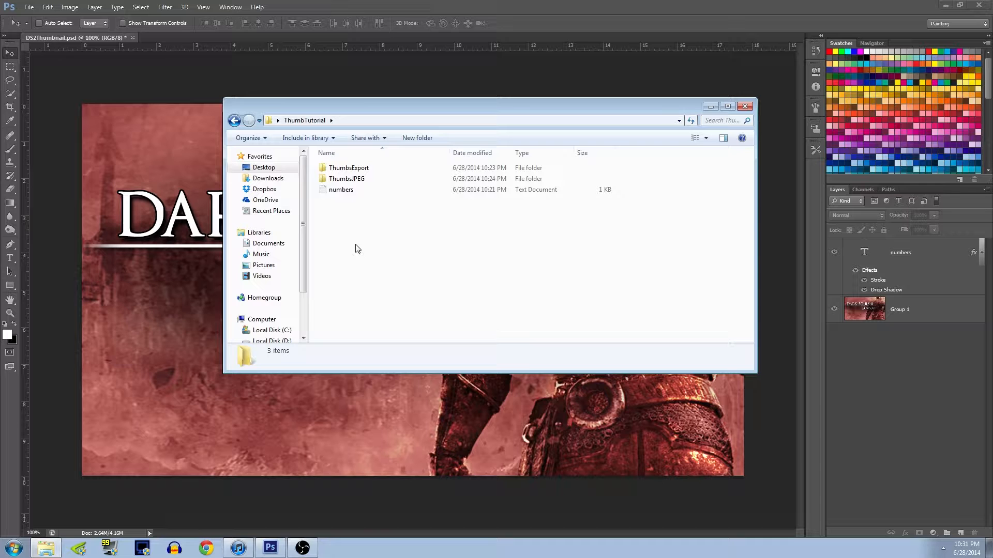
pyautogui.click(341, 189)
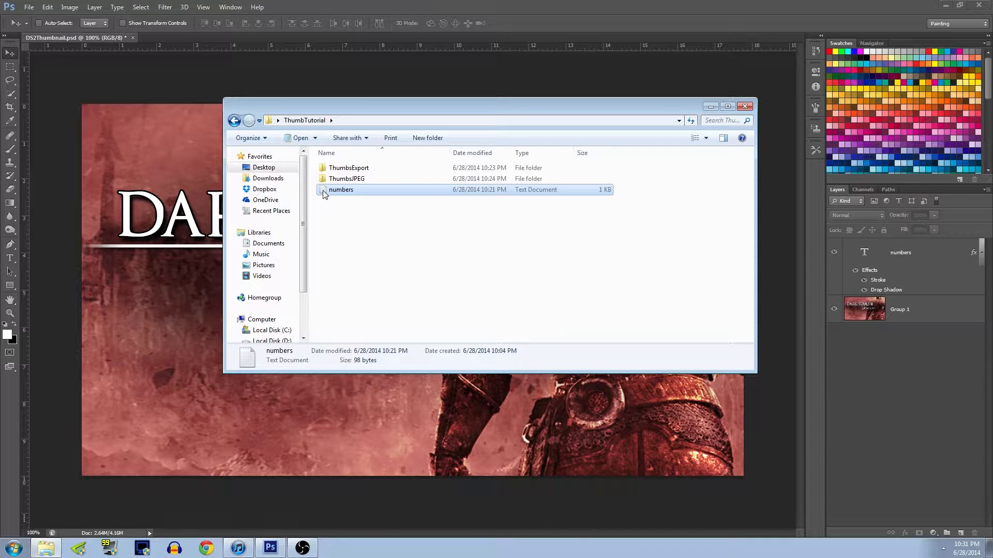
pyautogui.doubleClick(341, 190)
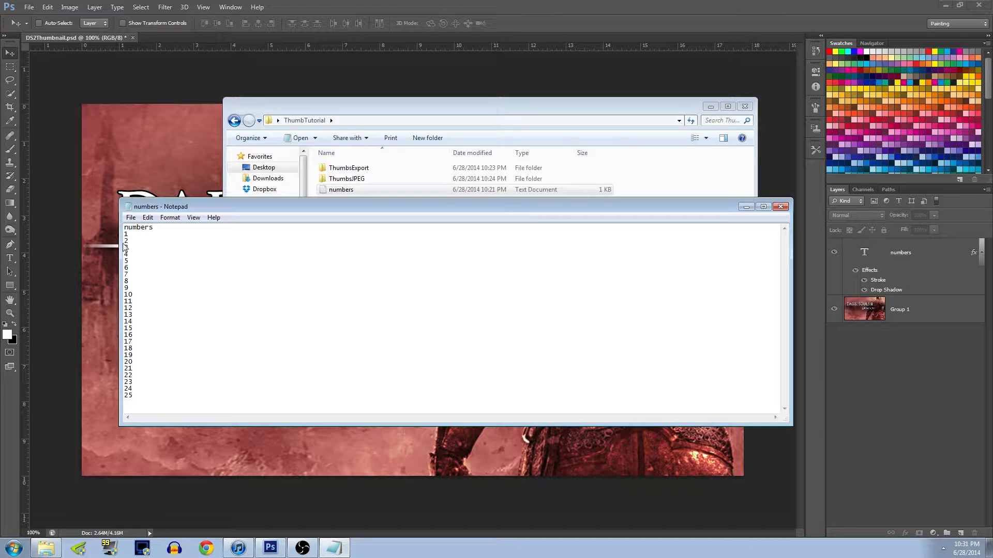
pyautogui.moveTo(138, 240)
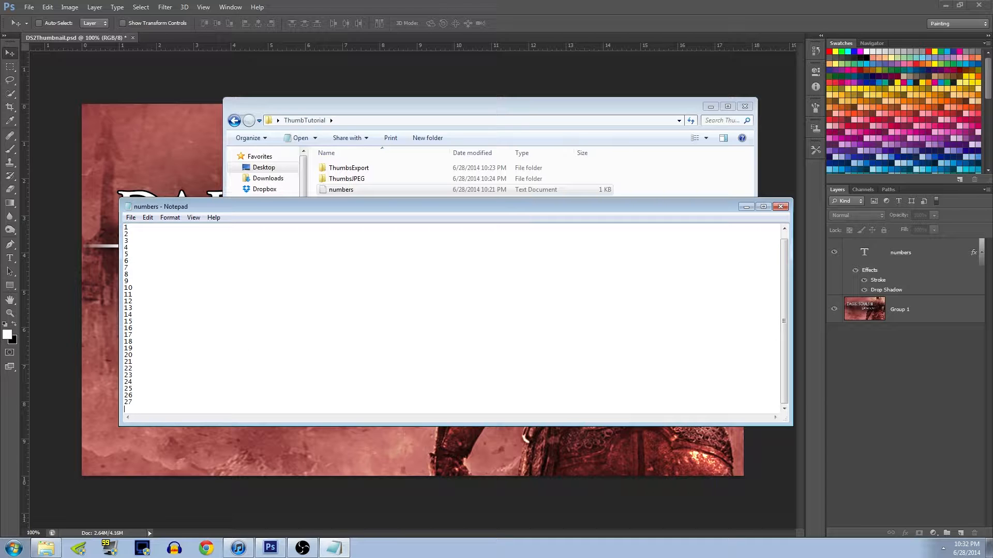
pyautogui.scroll(-3)
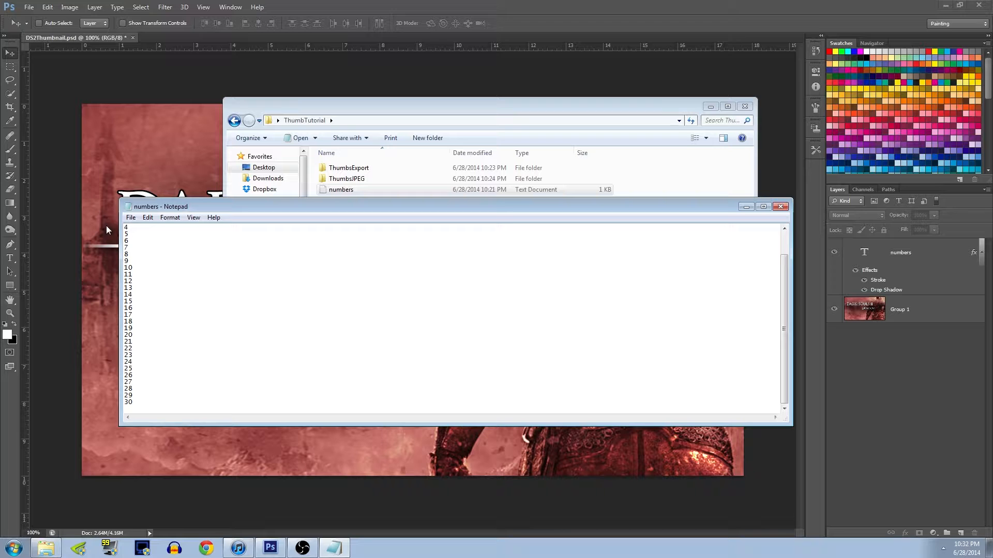
pyautogui.moveTo(777, 218)
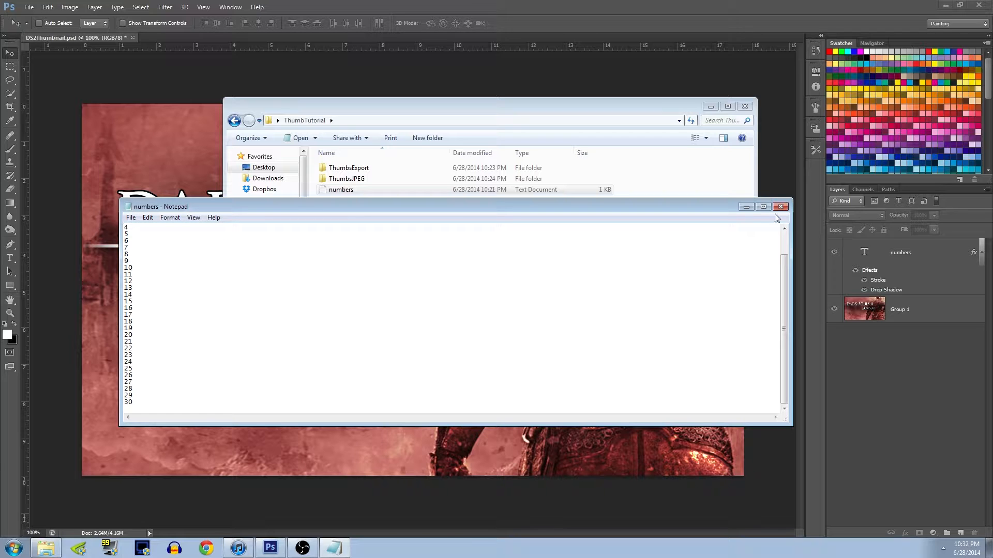
# Step: Close Notepad saving the numbers list, then open Image > Variables > Define in Photoshop
pyautogui.click(780, 206)
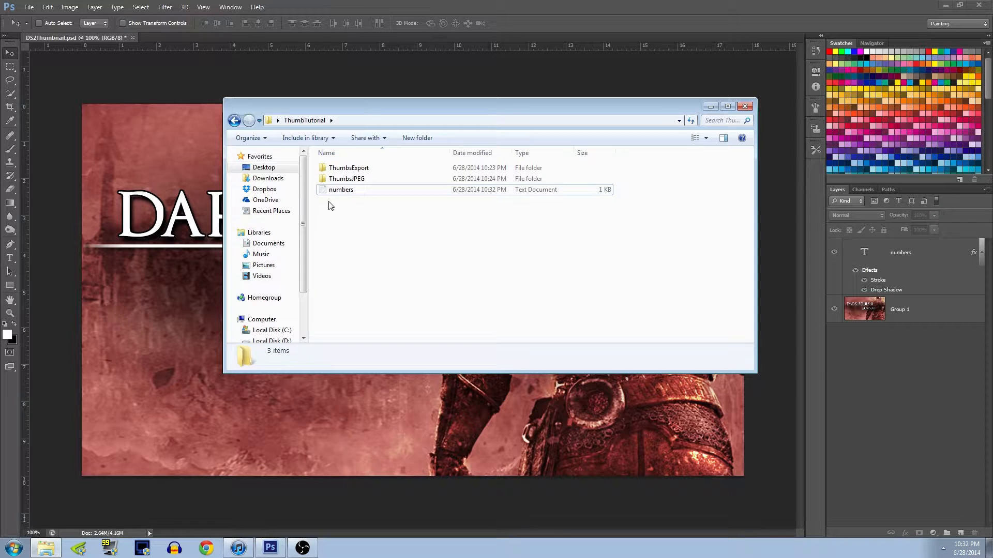
pyautogui.moveTo(395, 254)
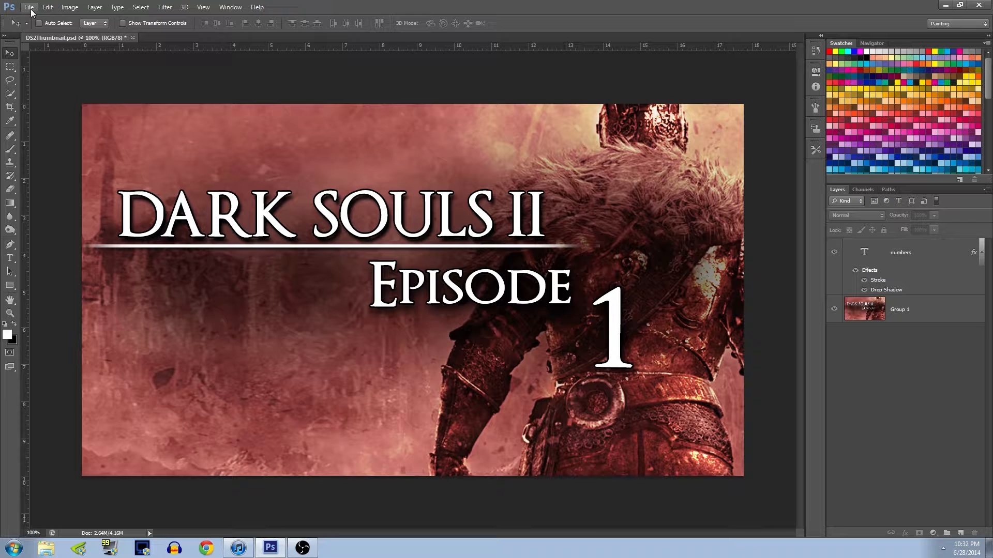
pyautogui.moveTo(70, 11)
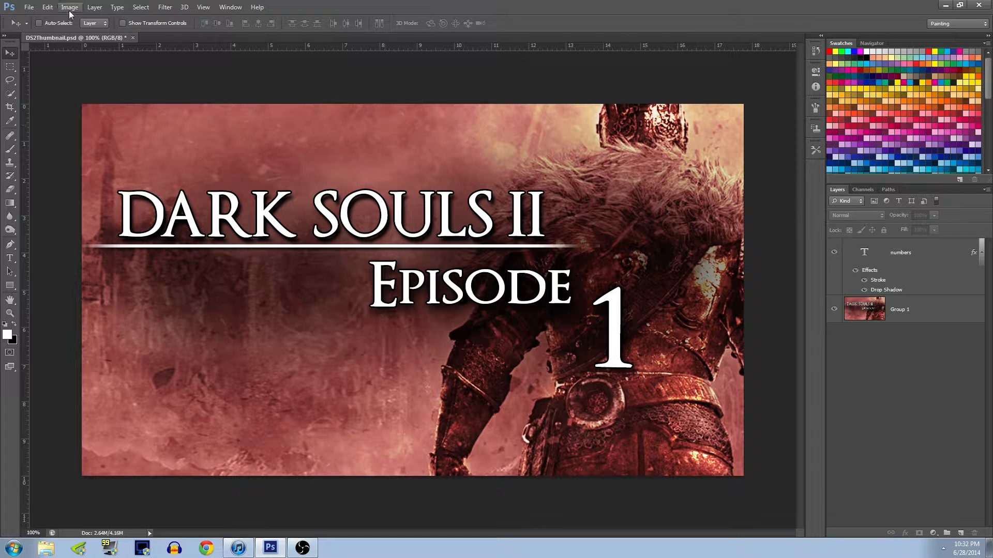
pyautogui.click(47, 6)
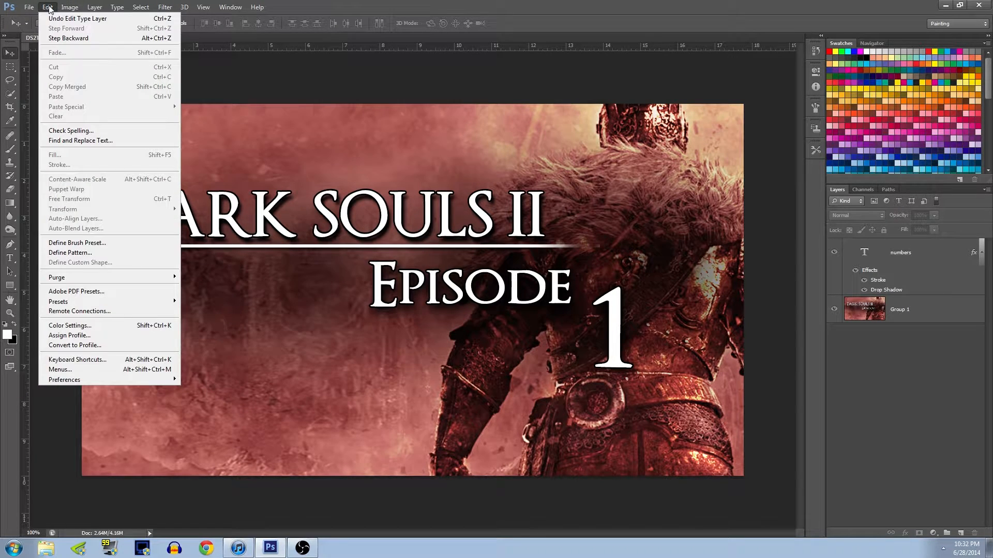
pyautogui.click(70, 7)
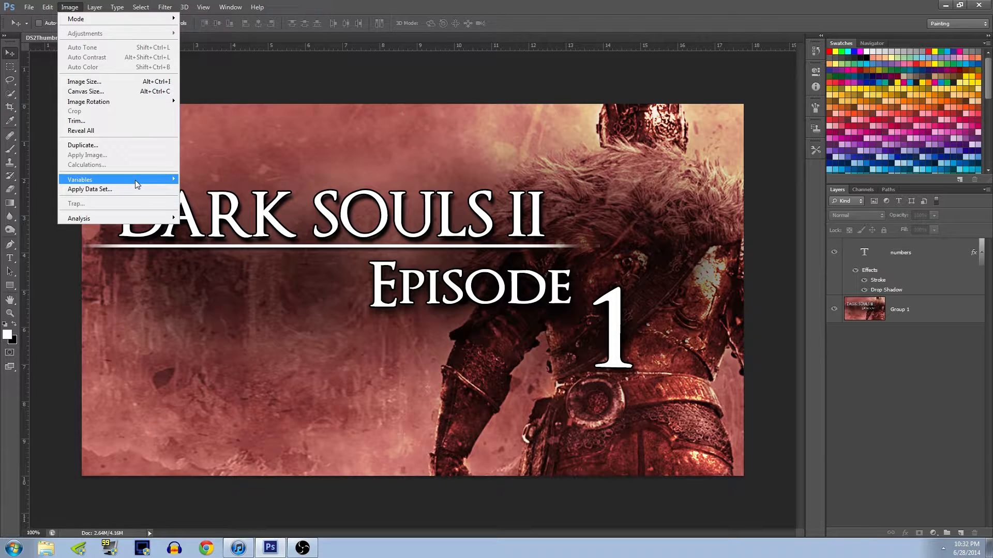
pyautogui.click(80, 180)
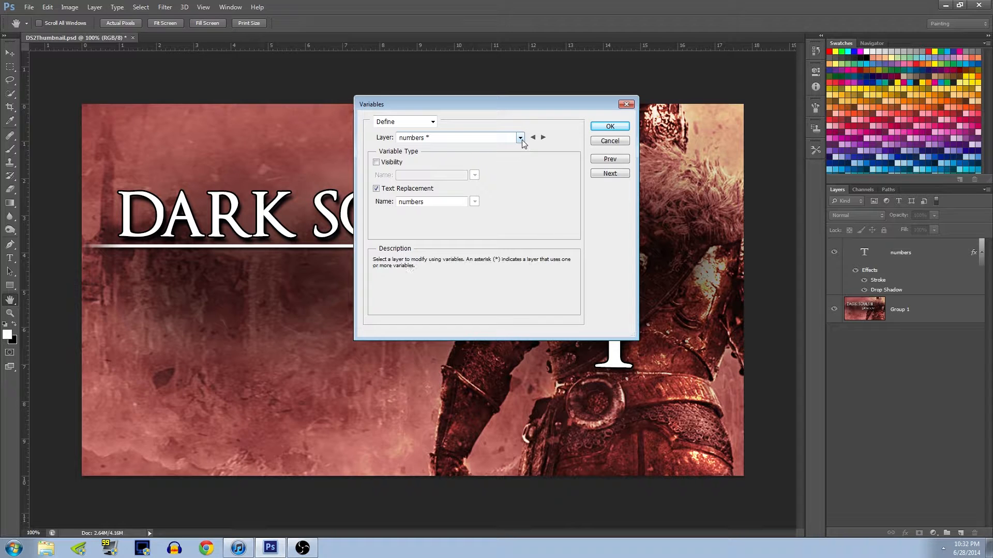
# Step: Assign the numbers layer a Text Replacement variable named numbers
pyautogui.click(520, 137)
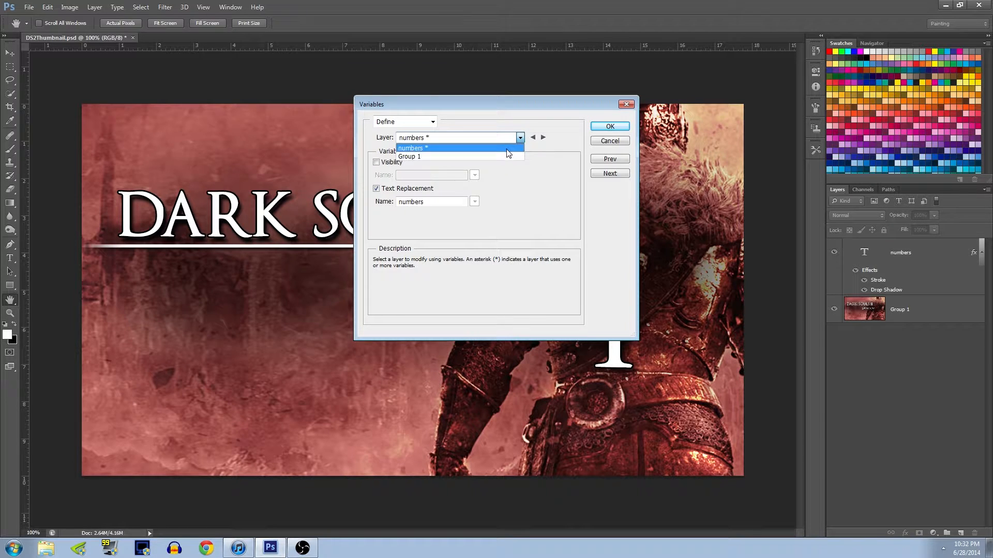
pyautogui.moveTo(409, 156)
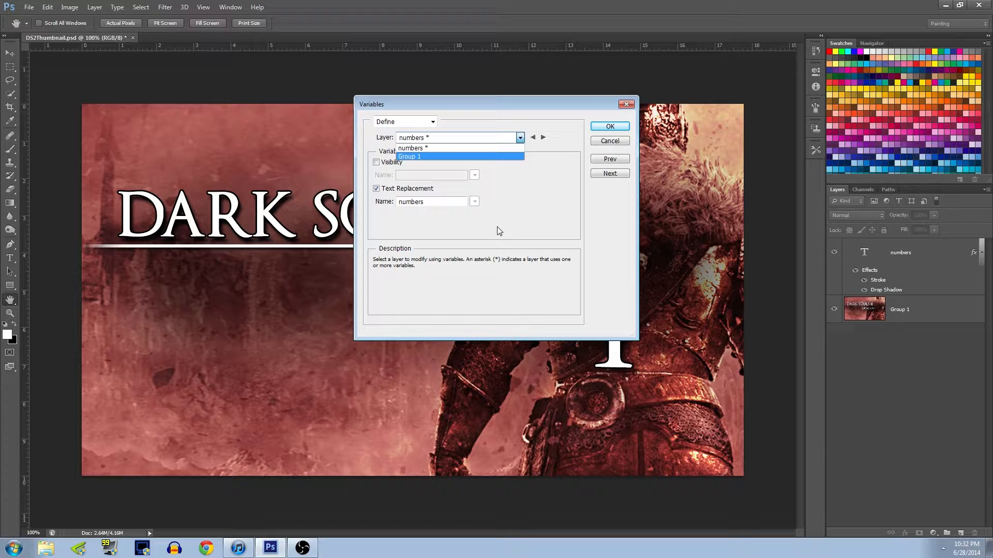
pyautogui.click(412, 148)
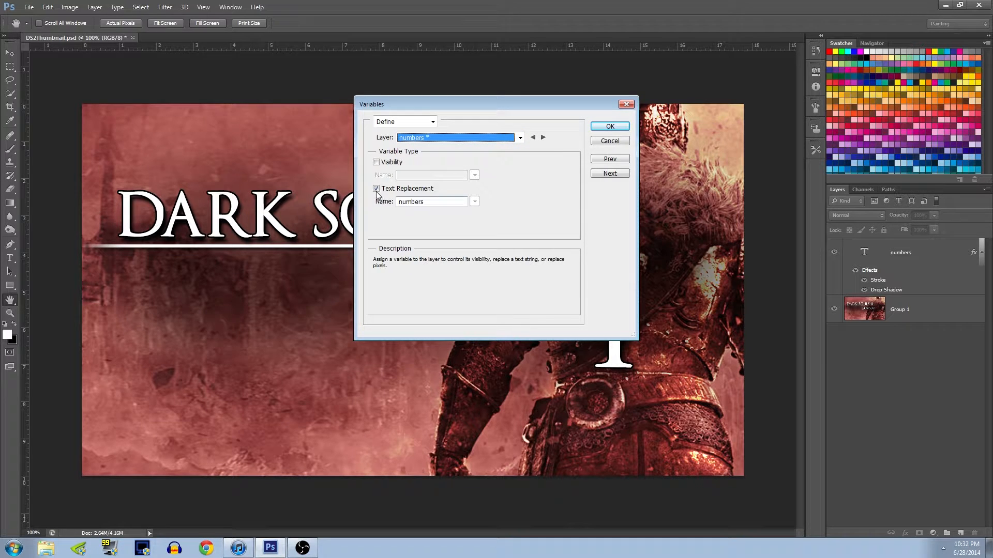
pyautogui.click(376, 189)
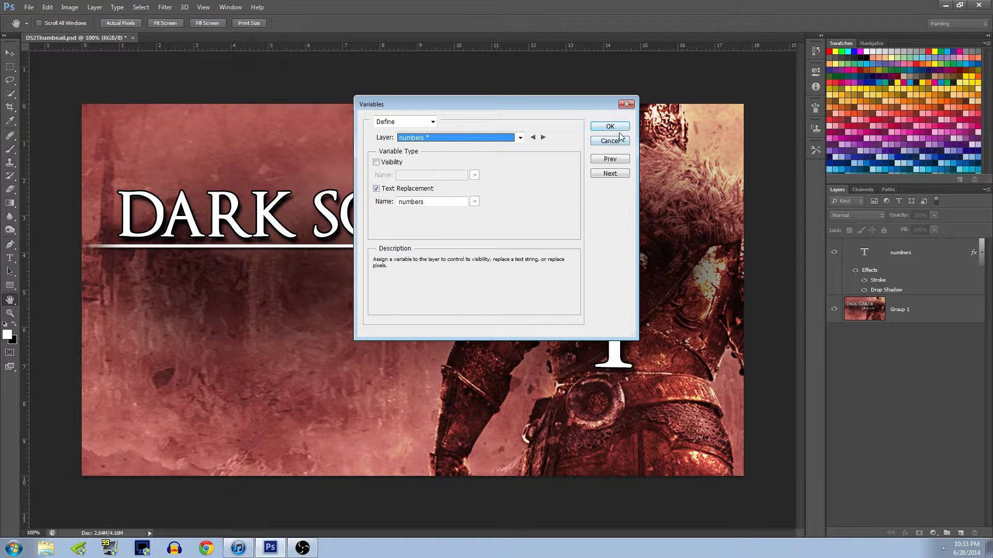
pyautogui.click(432, 121)
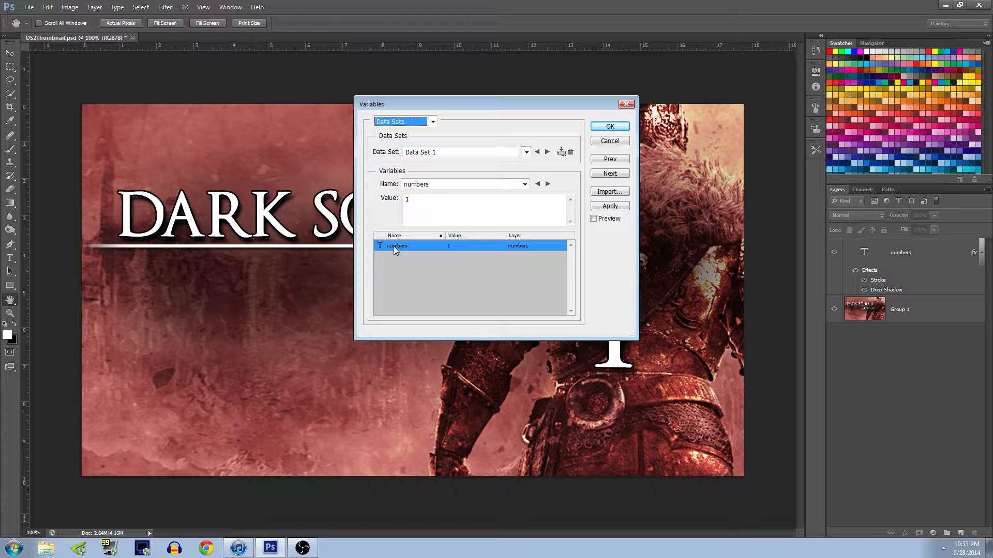
pyautogui.moveTo(609, 191)
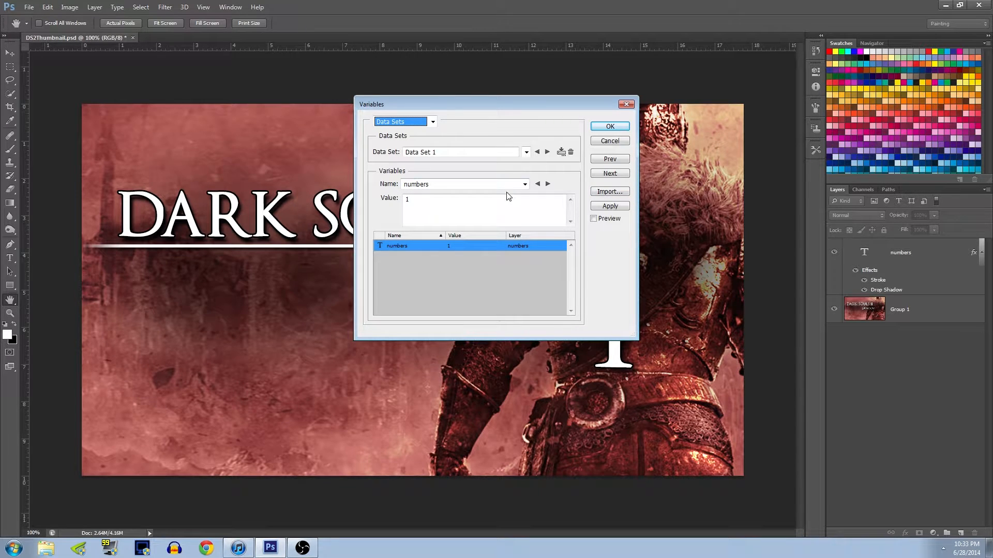
pyautogui.moveTo(454, 162)
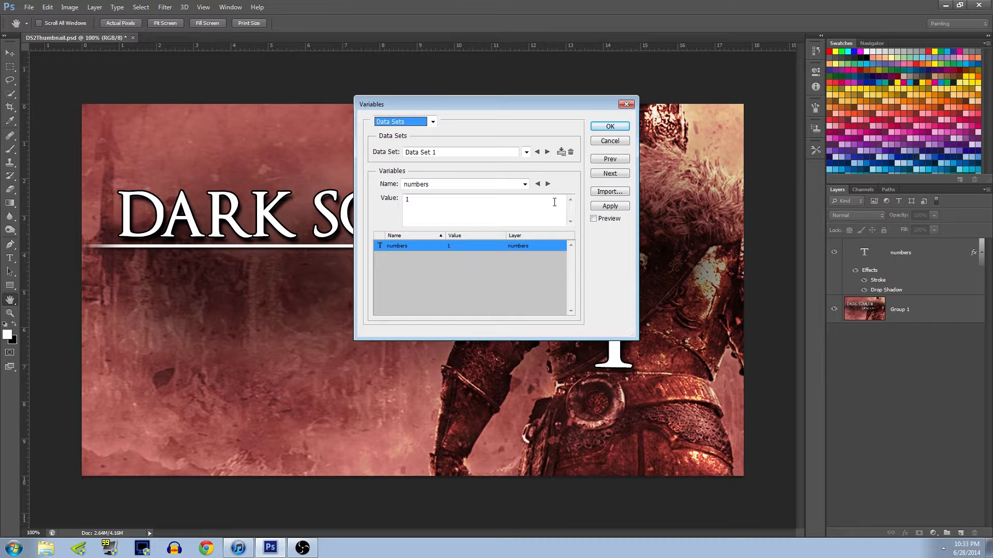
# Step: Import numbers.txt as data sets, replacing existing ones, and close the Variables window
pyautogui.click(608, 192)
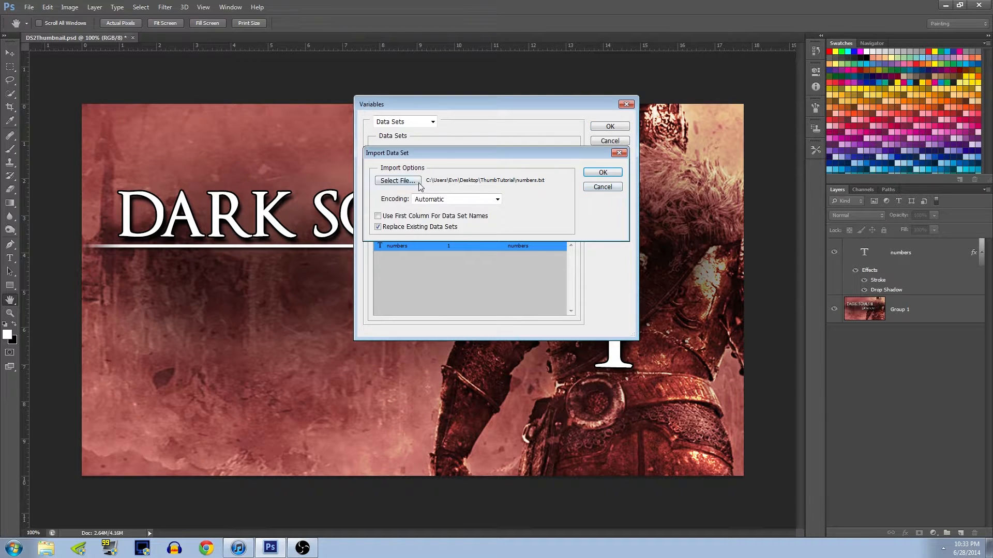
pyautogui.click(397, 180)
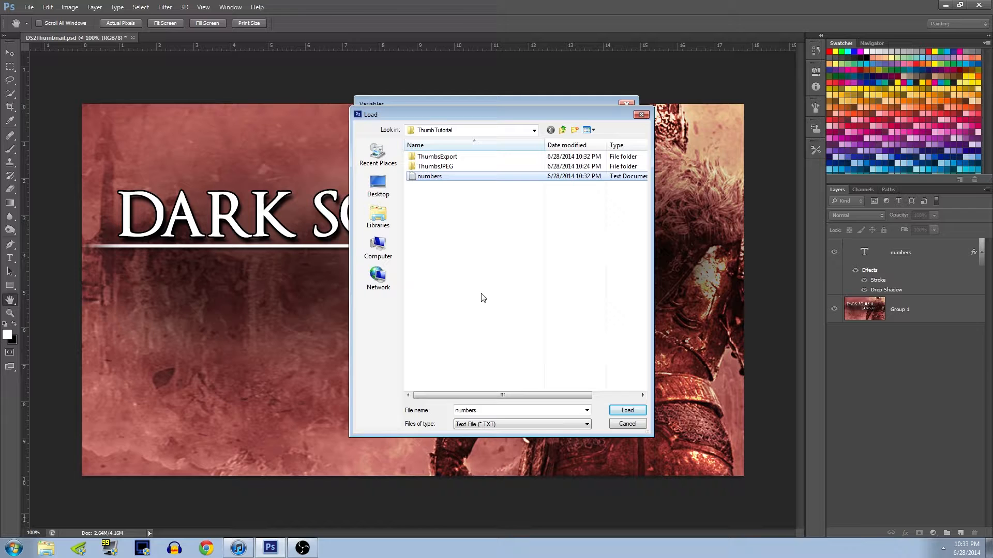
pyautogui.click(626, 410)
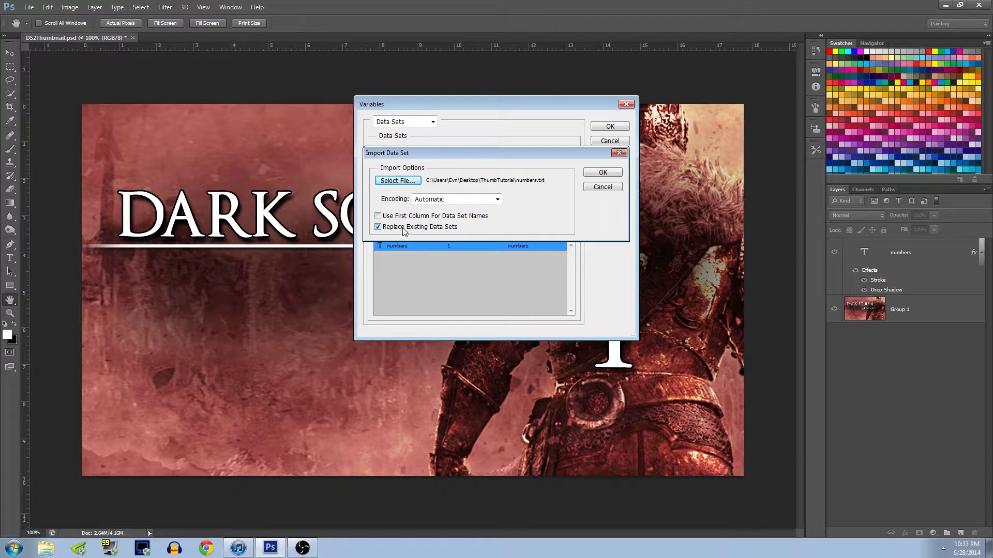
pyautogui.moveTo(477, 228)
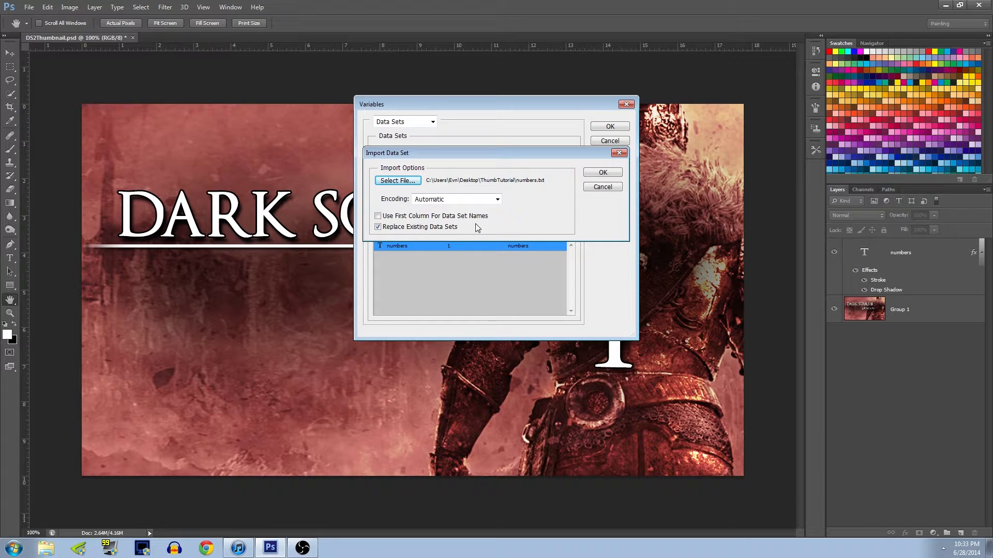
pyautogui.moveTo(564, 180)
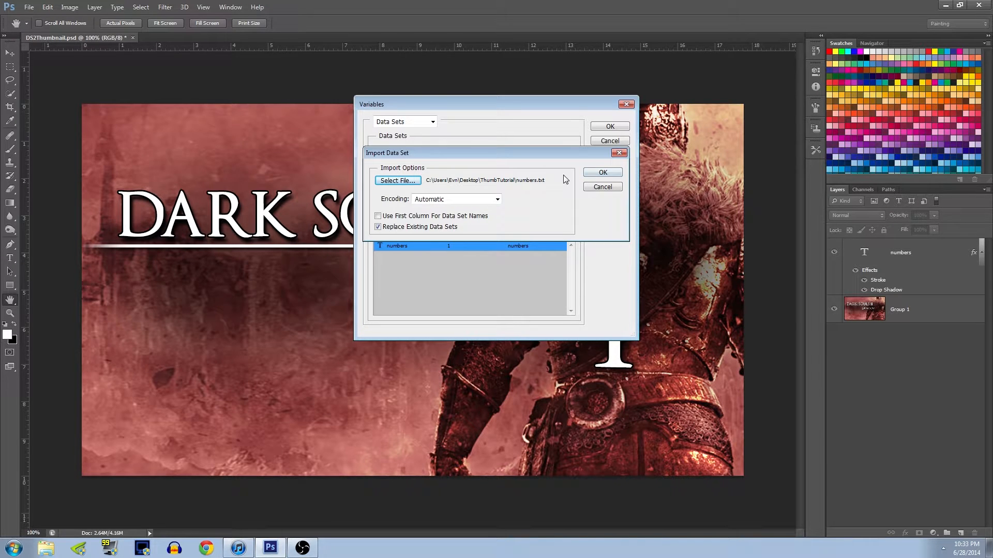
pyautogui.click(602, 172)
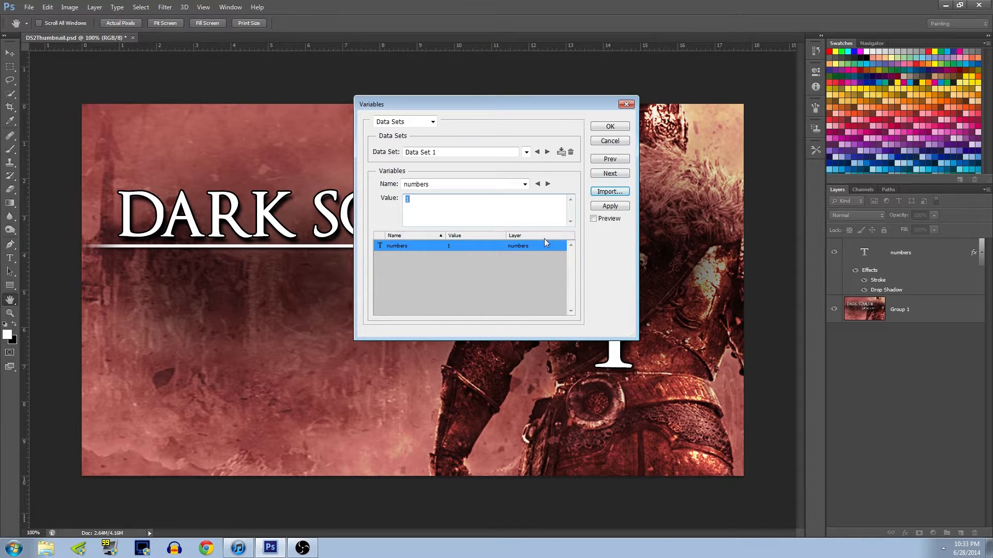
pyautogui.click(609, 206)
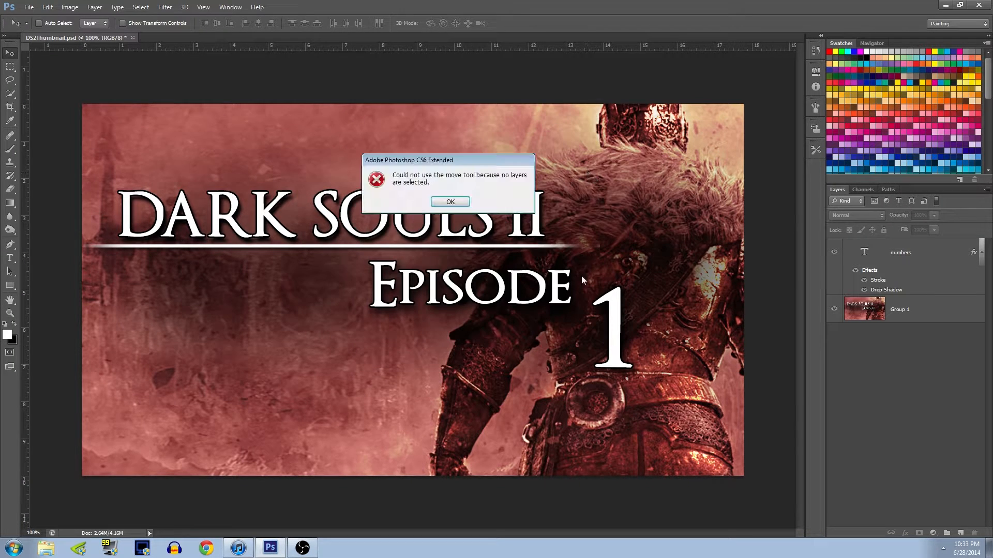
# Step: Dismiss the 'Could not use the move tool' no-layers-selected warning
pyautogui.click(450, 201)
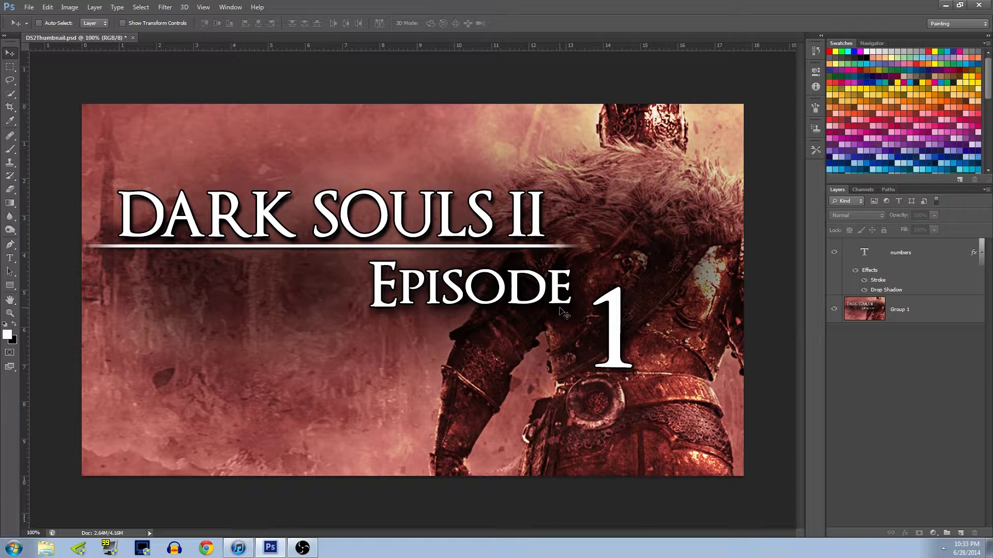
pyautogui.moveTo(229, 154)
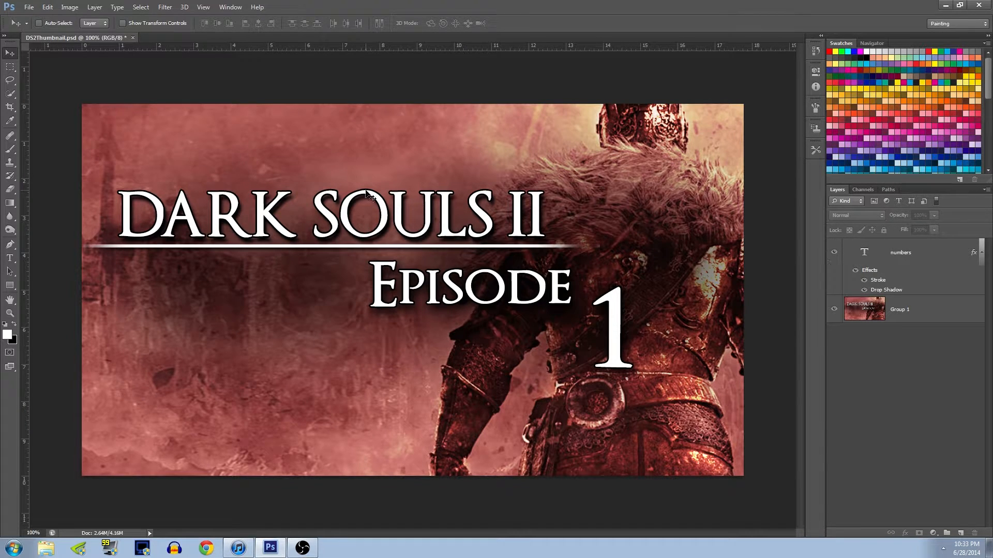
pyautogui.moveTo(152, 149)
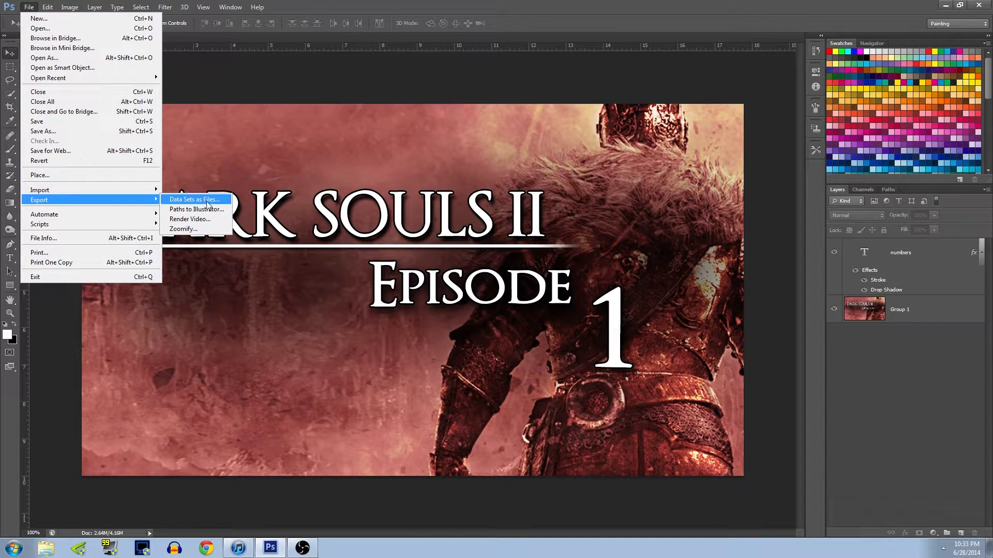
# Step: Open File > Export > Data Sets as Files
pyautogui.click(194, 199)
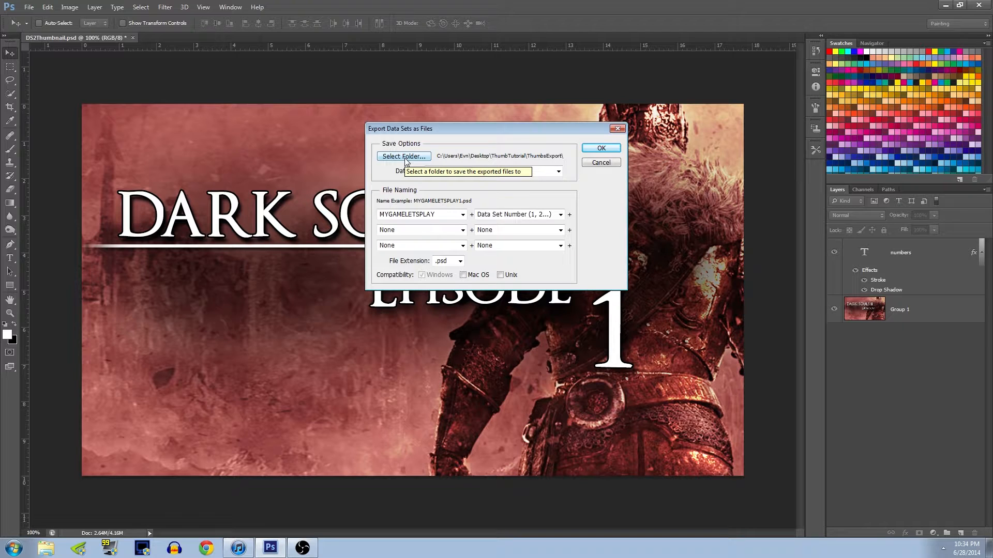
pyautogui.moveTo(443, 260)
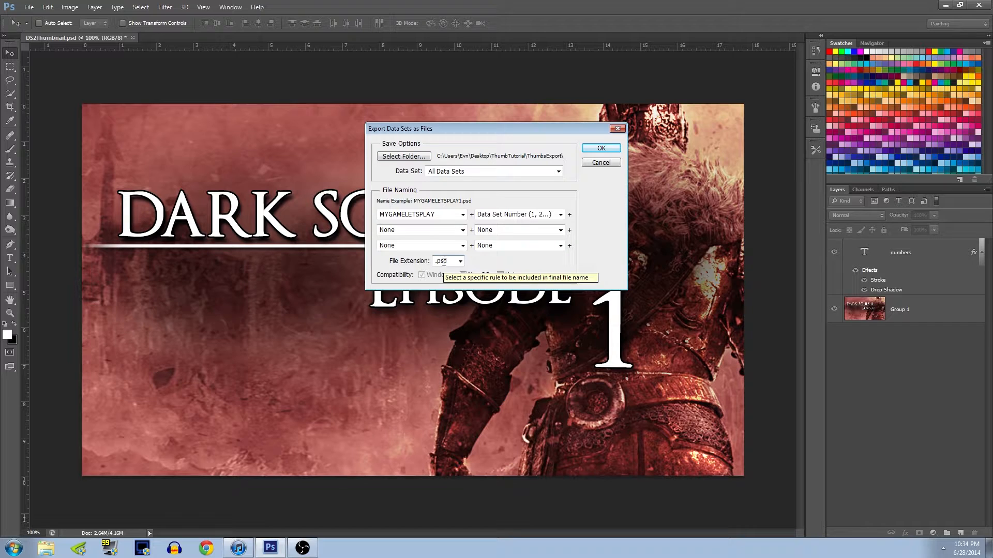
pyautogui.moveTo(404, 190)
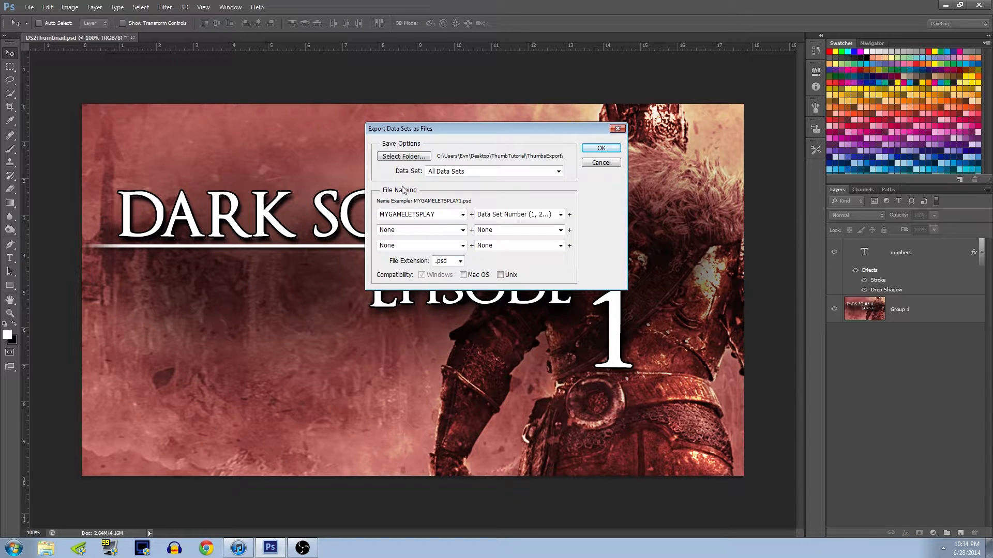
pyautogui.moveTo(405, 181)
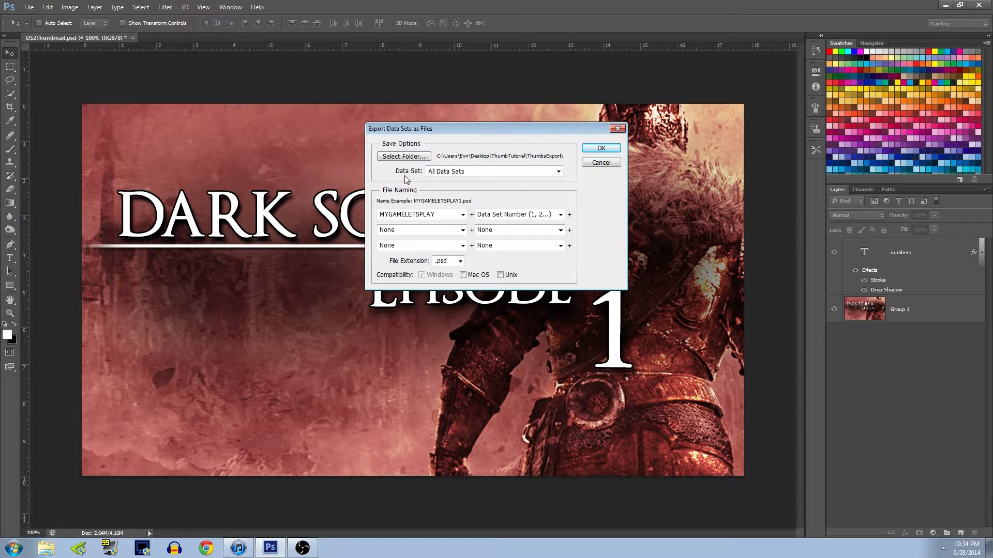
# Step: Choose ThumbTutorial\ThumbsExport as the destination folder for exported files
pyautogui.click(403, 157)
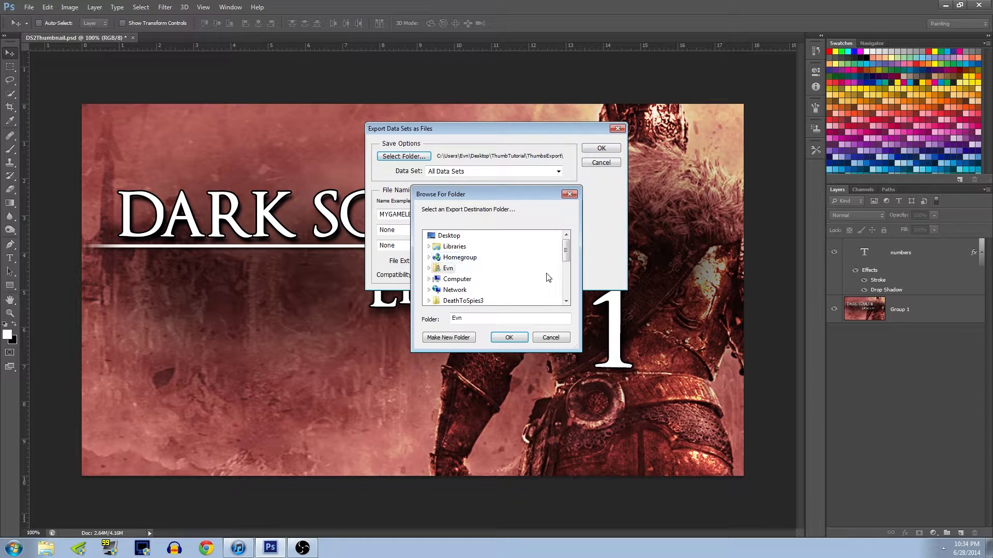
pyautogui.scroll(-3)
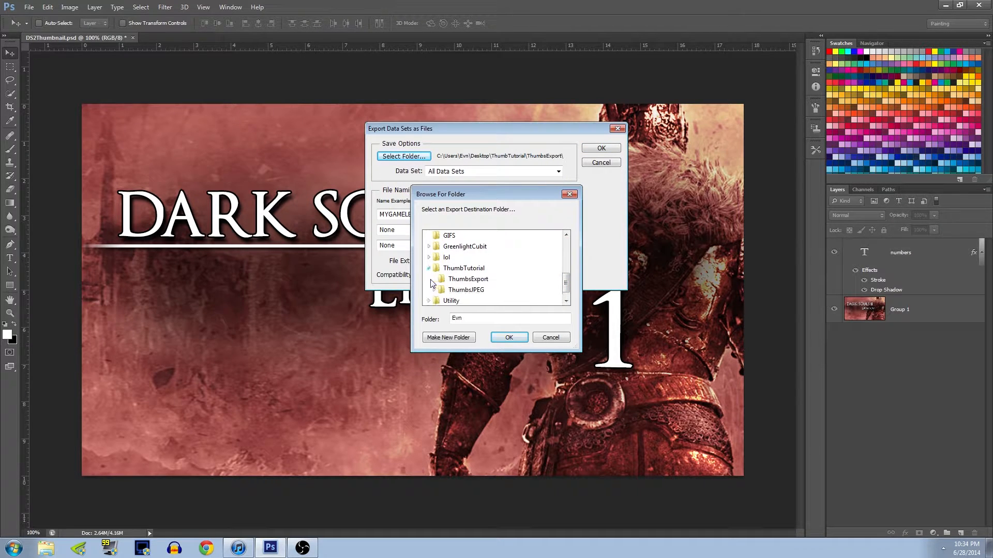
pyautogui.click(468, 279)
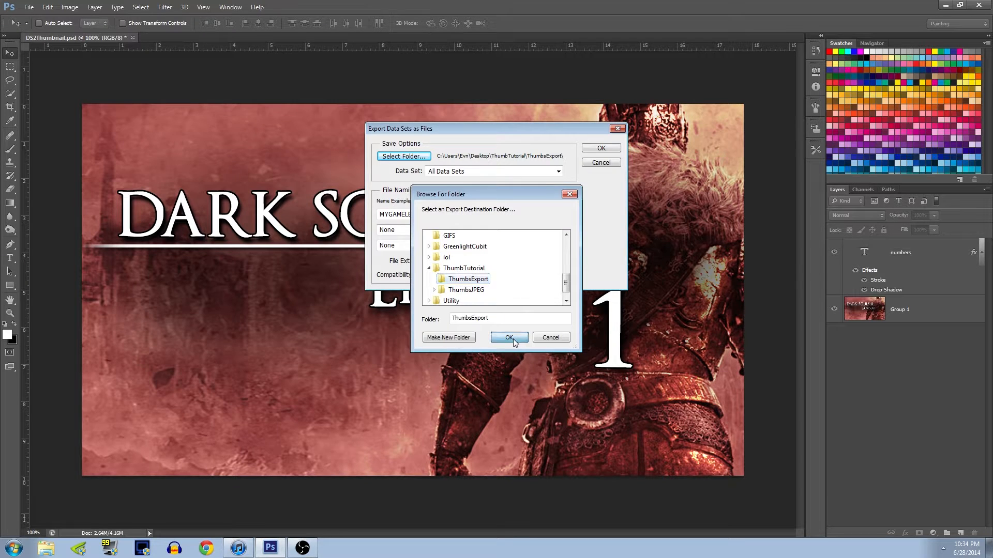
pyautogui.click(509, 338)
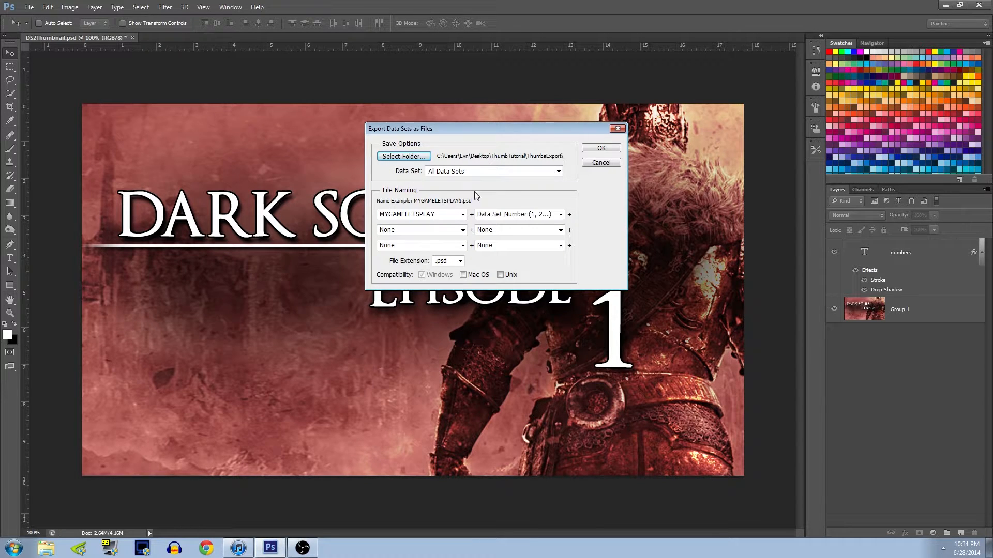
pyautogui.moveTo(493, 194)
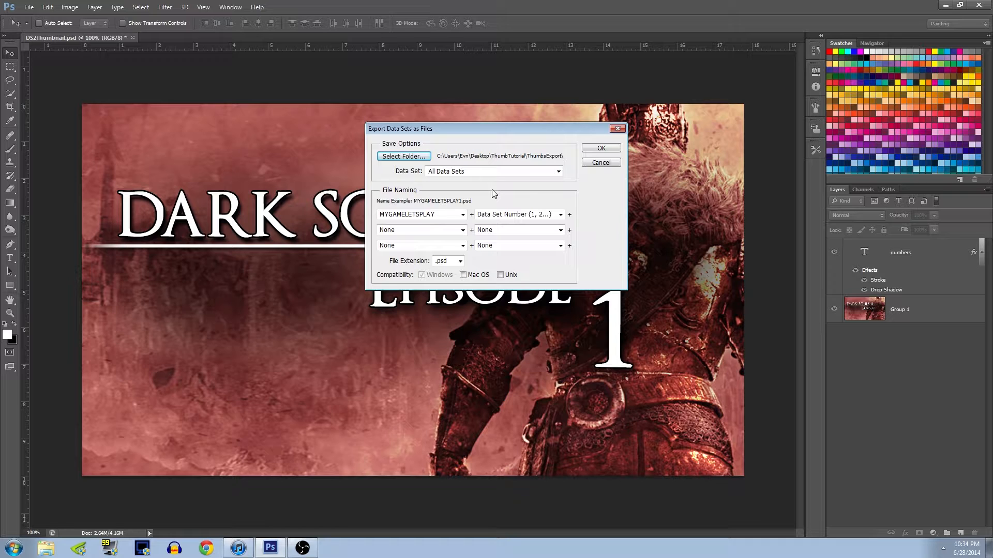
pyautogui.moveTo(421, 171)
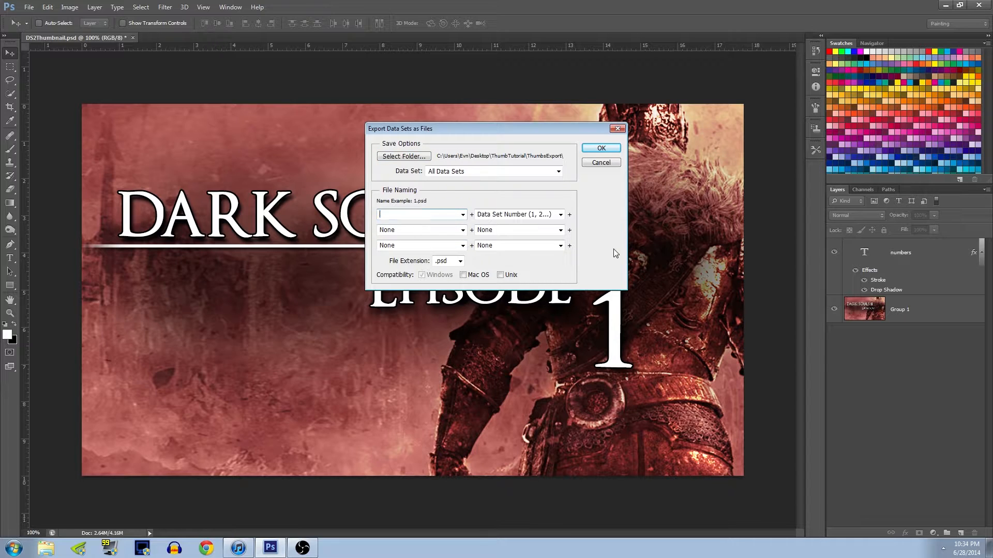
# Step: Name files DarkSouls2LP plus data set number (1, 2...) and export all data sets
pyautogui.write('DarkSouls2')
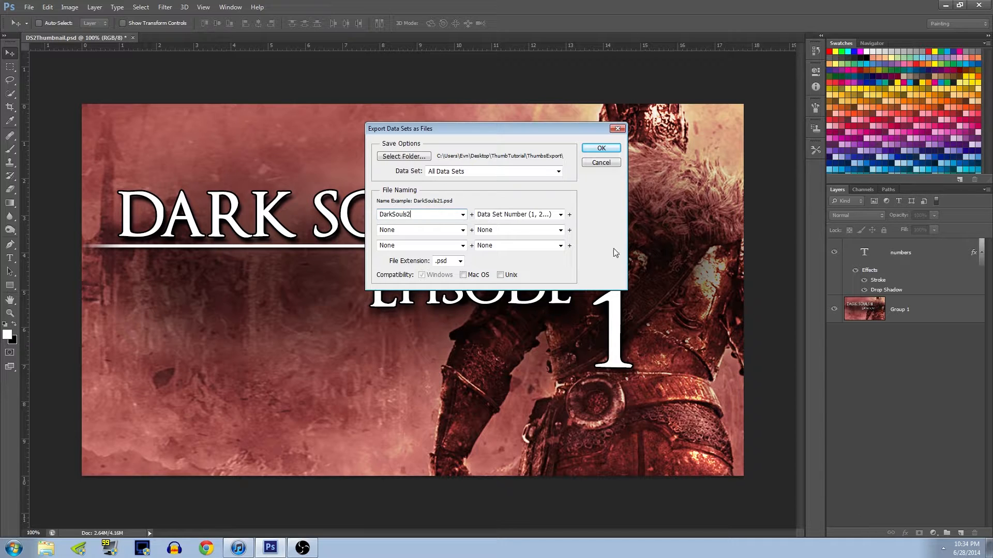
pyautogui.write('LP')
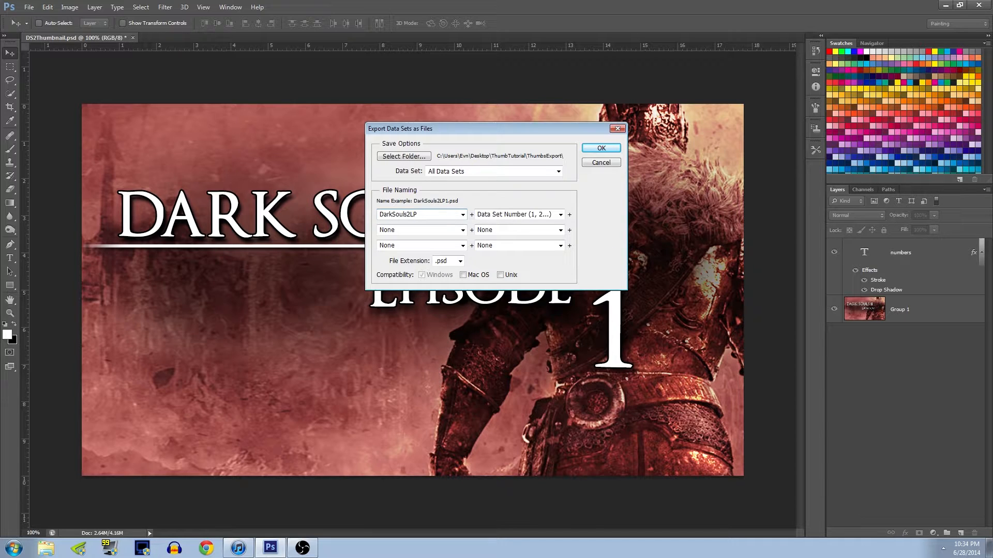
pyautogui.moveTo(496, 226)
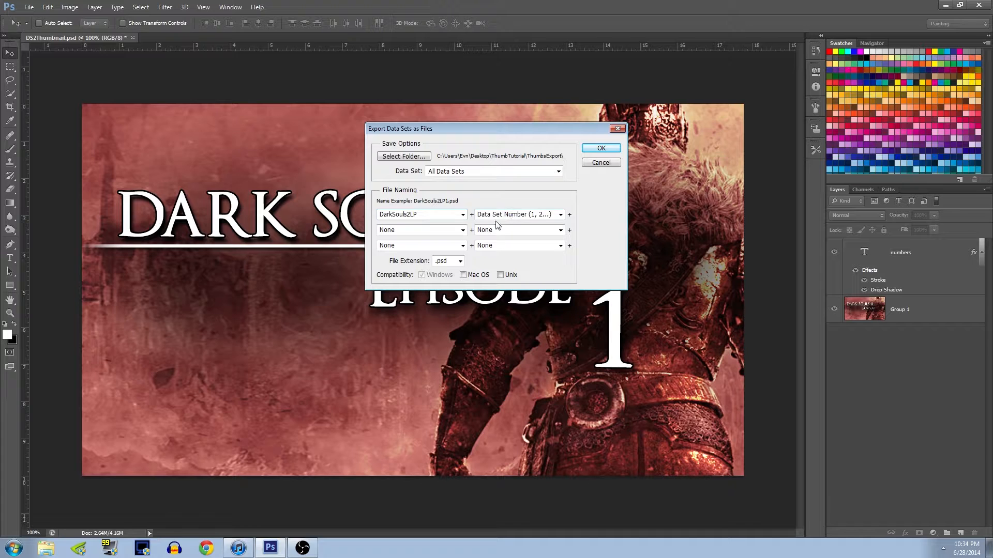
pyautogui.moveTo(446, 204)
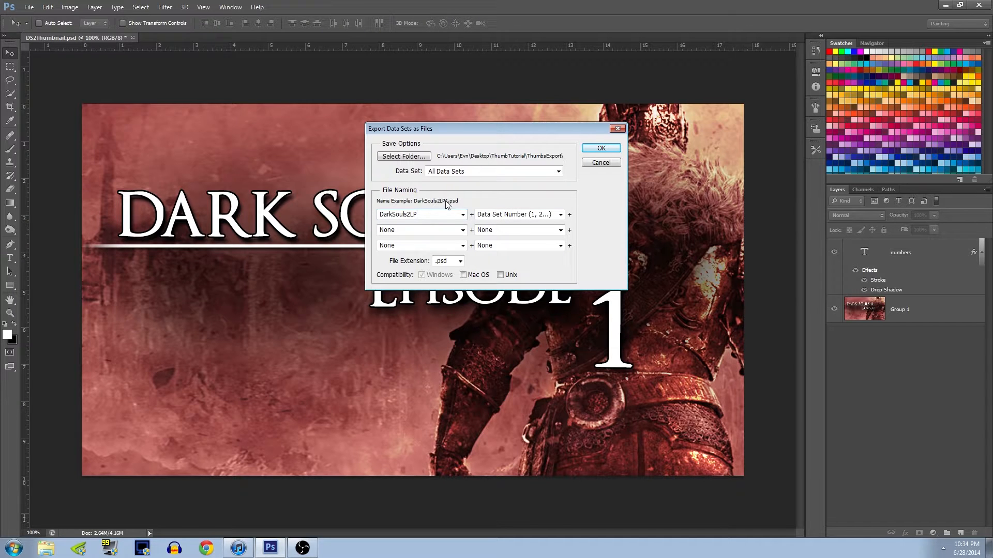
pyautogui.click(398, 214)
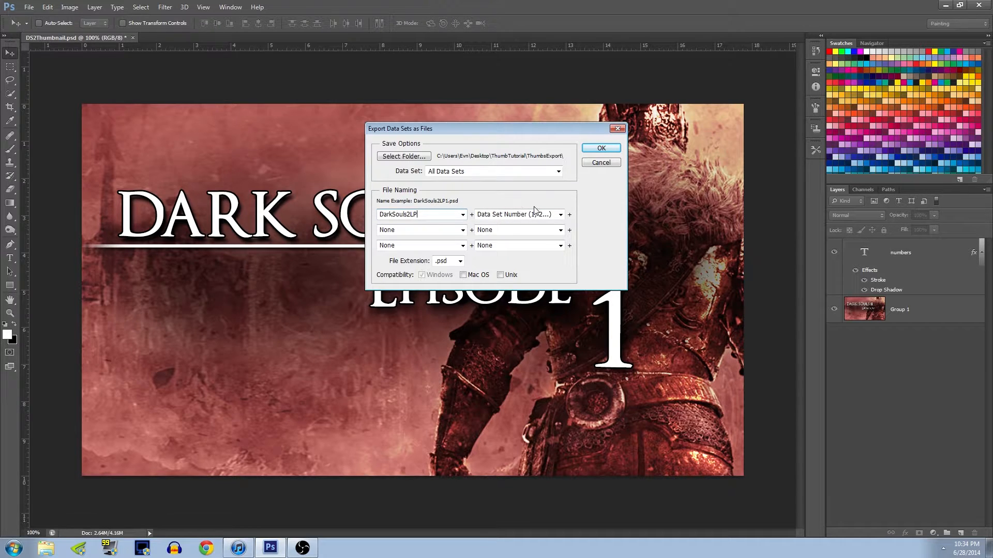
pyautogui.click(559, 214)
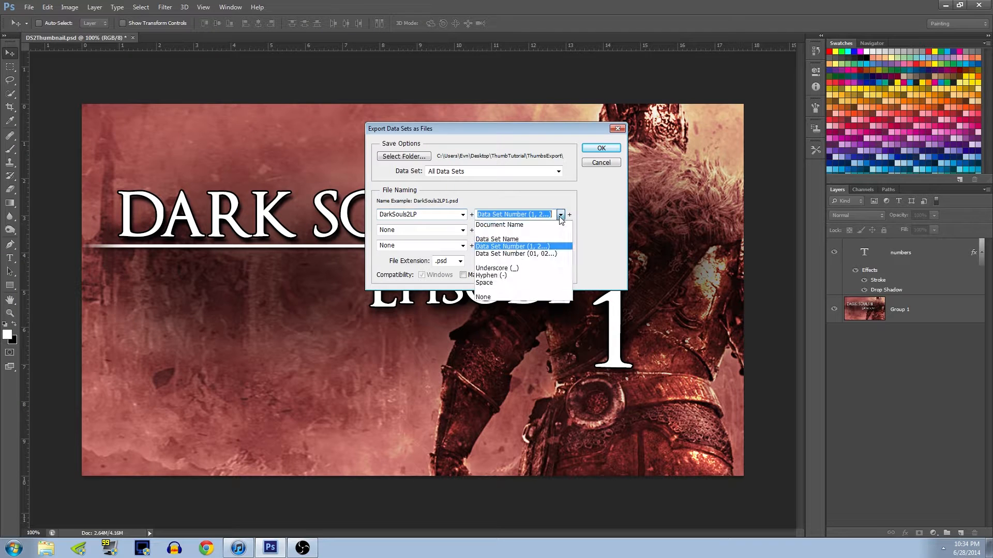
pyautogui.moveTo(550, 254)
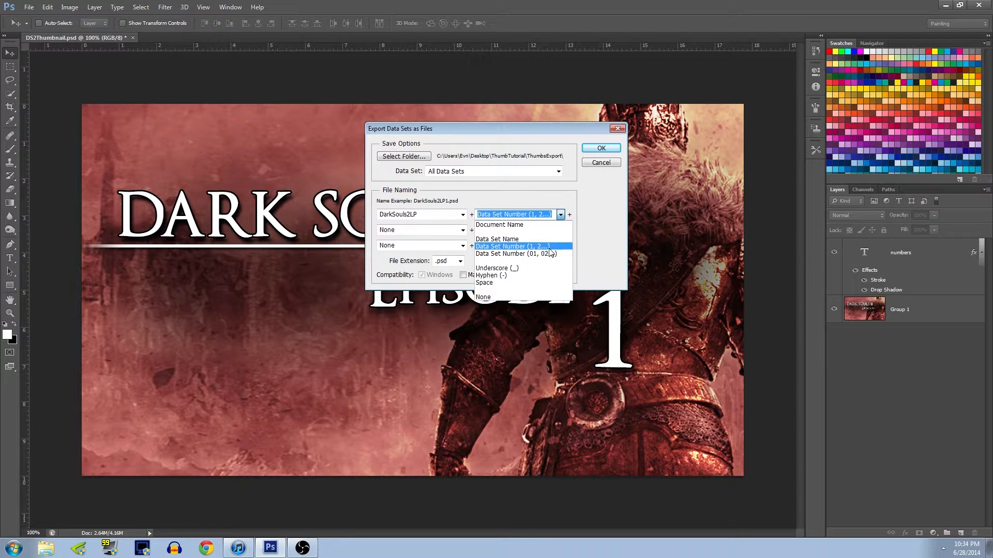
pyautogui.click(511, 245)
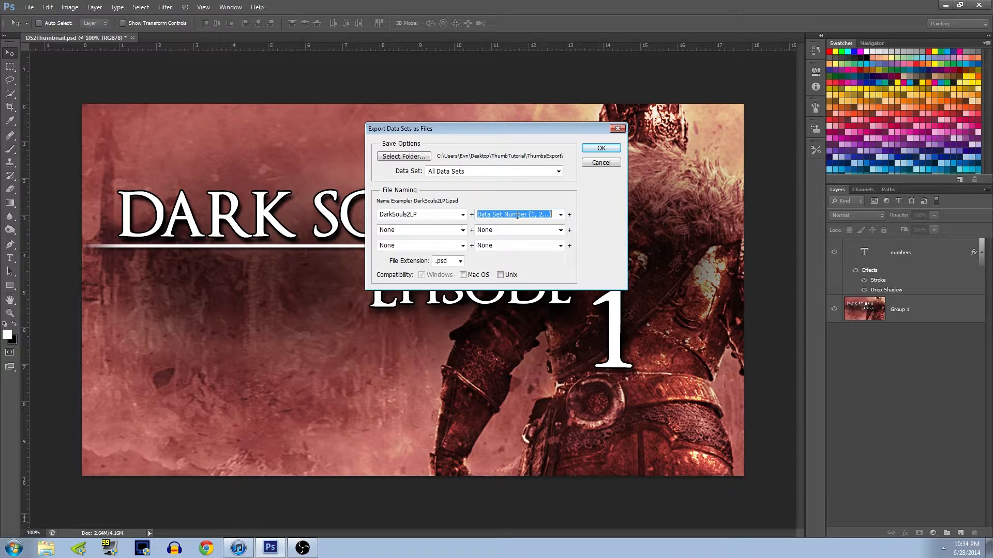
pyautogui.moveTo(584, 194)
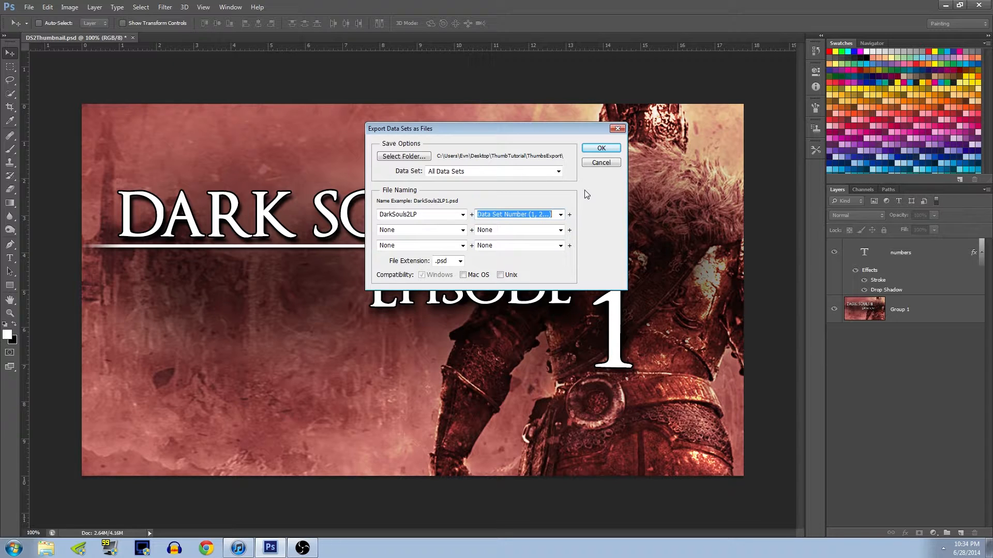
pyautogui.click(601, 147)
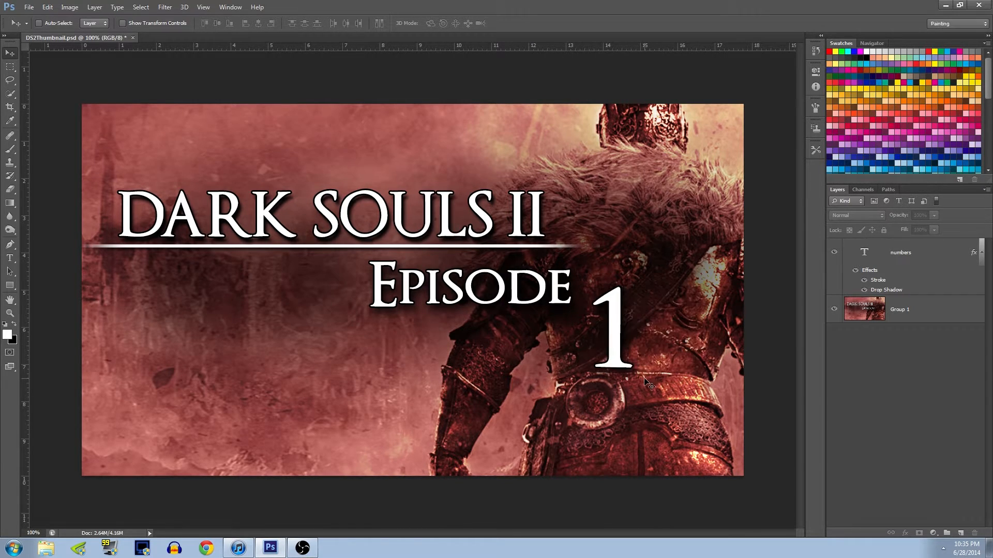
pyautogui.moveTo(734, 82)
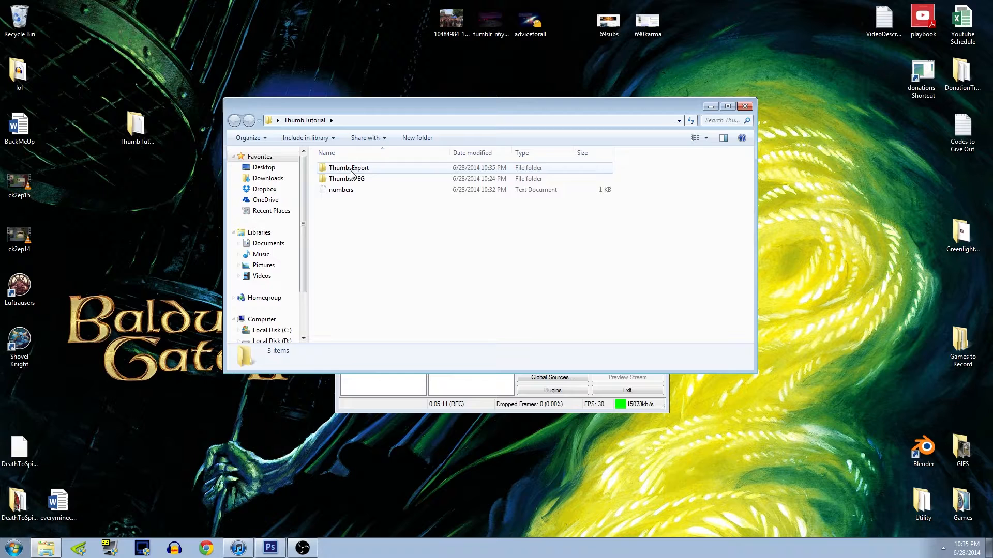
# Step: Browse the DarkSouls2LP1–30 PSDs in ThumbsExport, then return to Photoshop
pyautogui.doubleClick(349, 168)
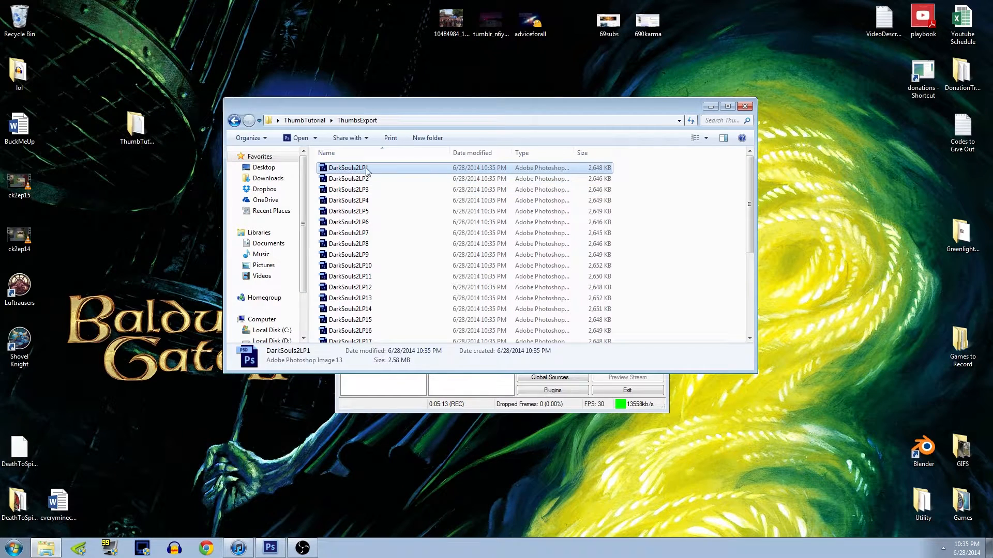
pyautogui.scroll(-3)
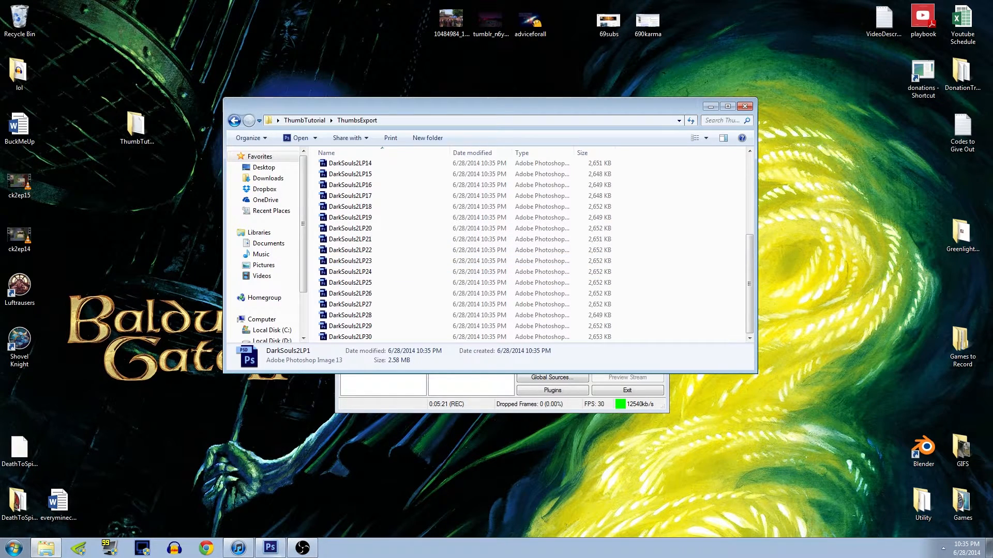
pyautogui.click(270, 547)
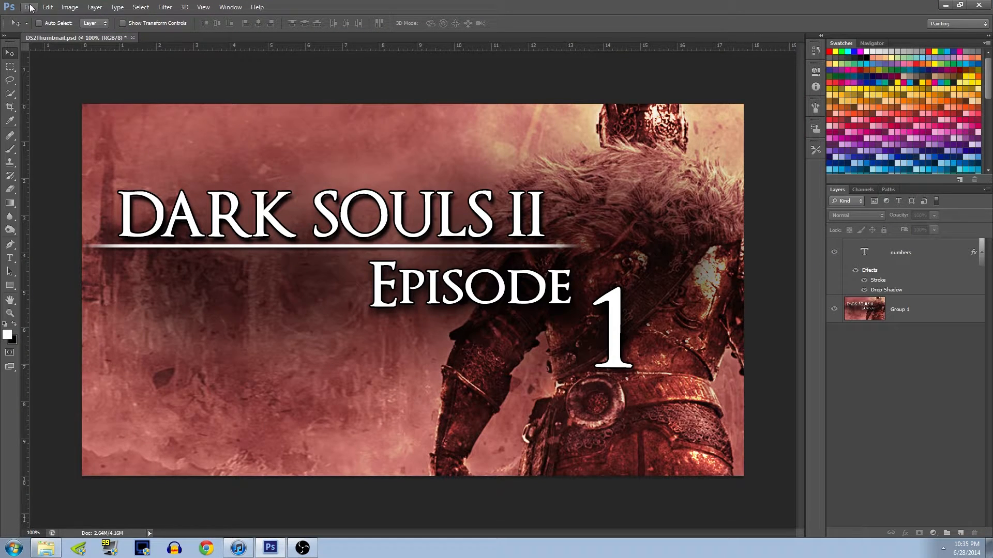
# Step: Open Image Processor and set ThumbsExport as the source folder
pyautogui.click(29, 7)
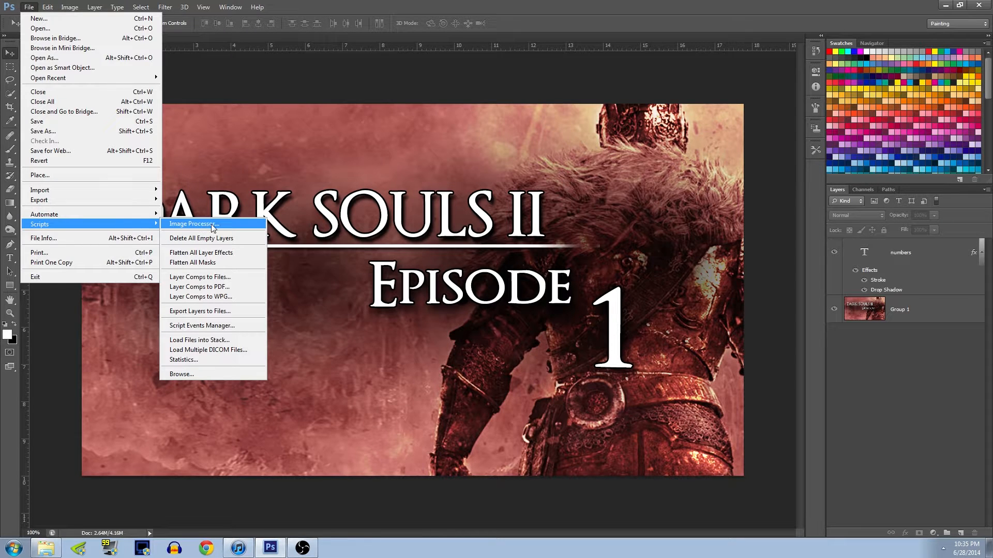
pyautogui.click(193, 224)
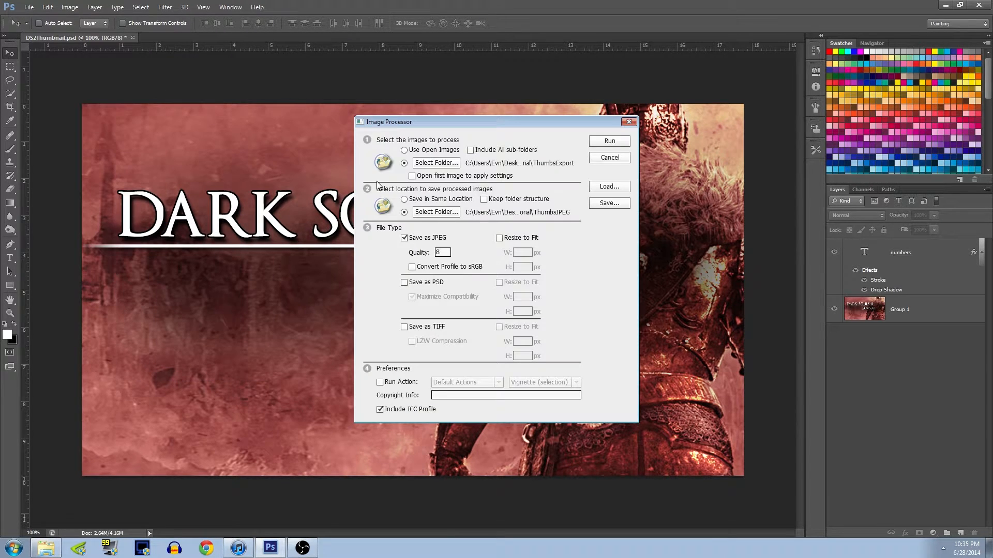
pyautogui.moveTo(435, 163)
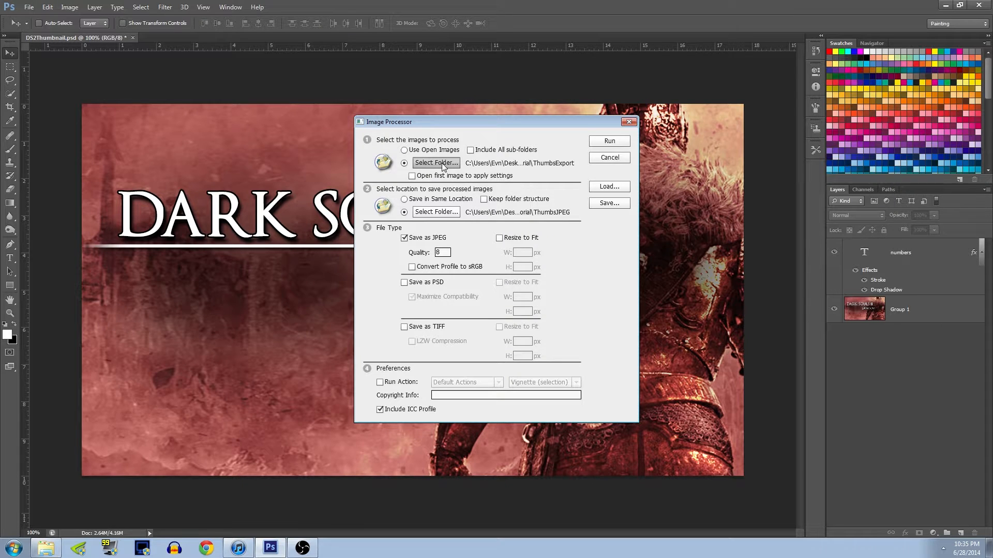
pyautogui.click(435, 162)
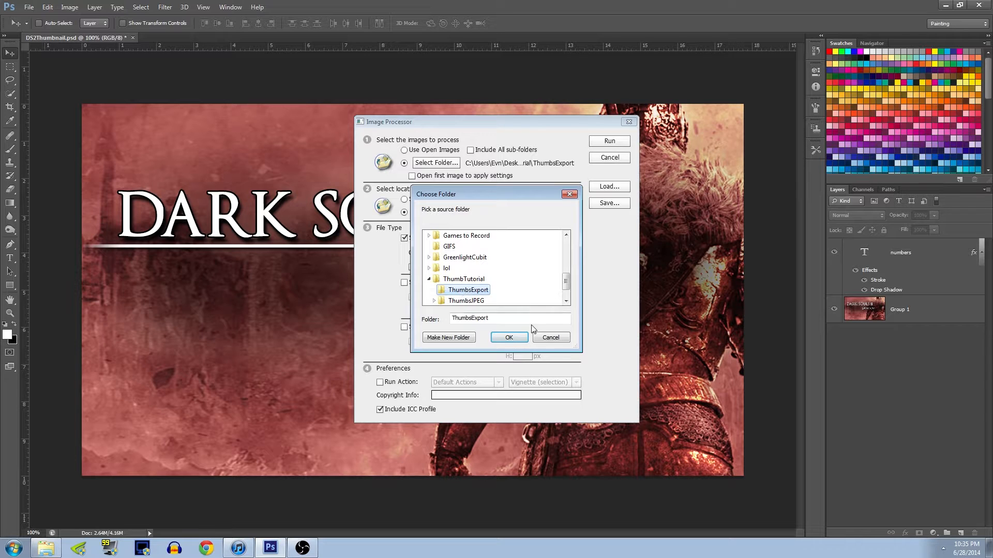
pyautogui.click(509, 336)
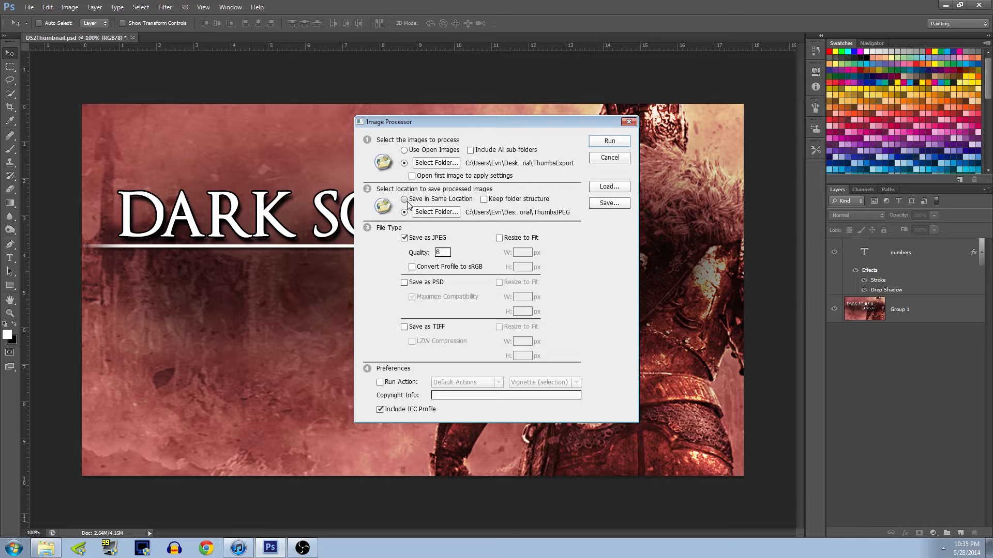
pyautogui.moveTo(435, 211)
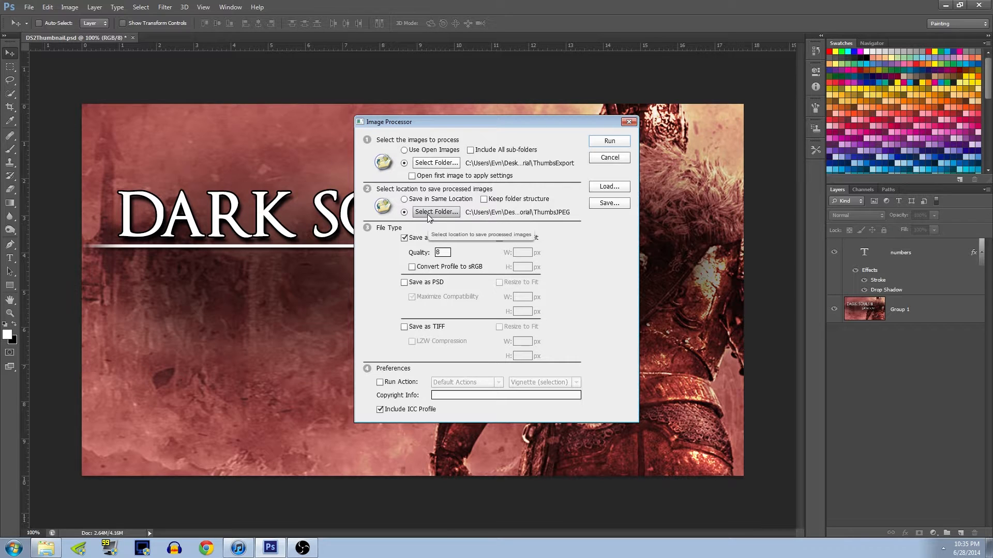
# Step: Set ThumbsJPEG as the destination and run the quality-8 JPEG conversion
pyautogui.click(435, 212)
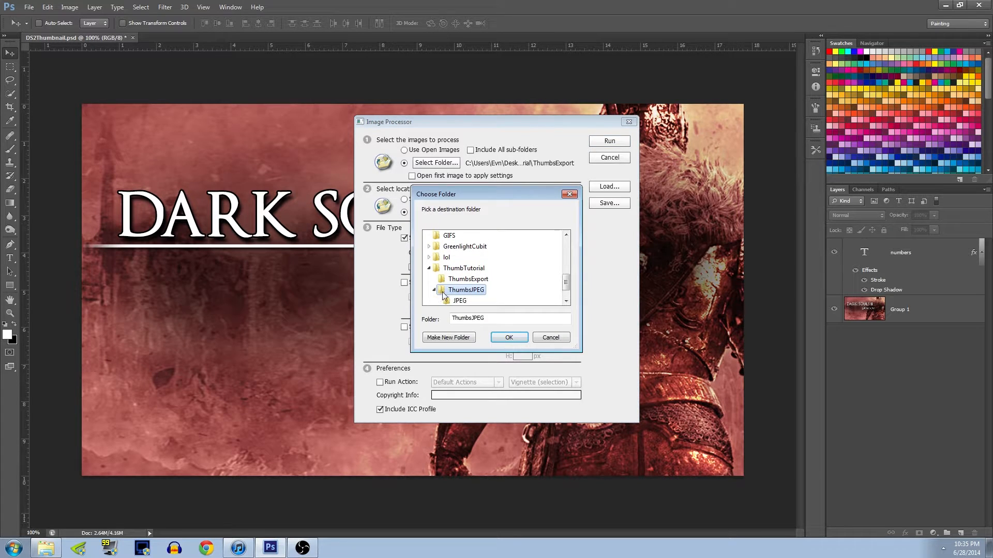
pyautogui.click(435, 289)
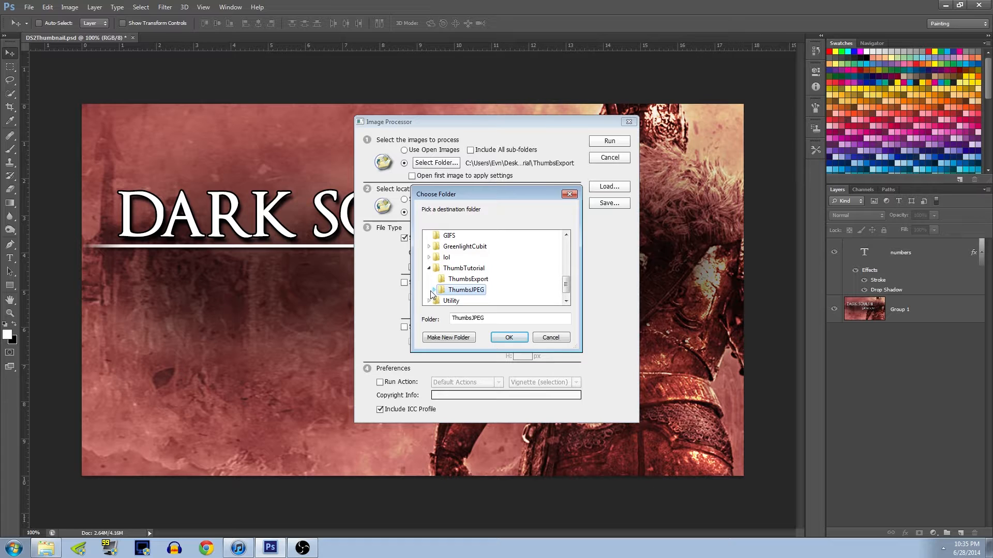
pyautogui.click(508, 337)
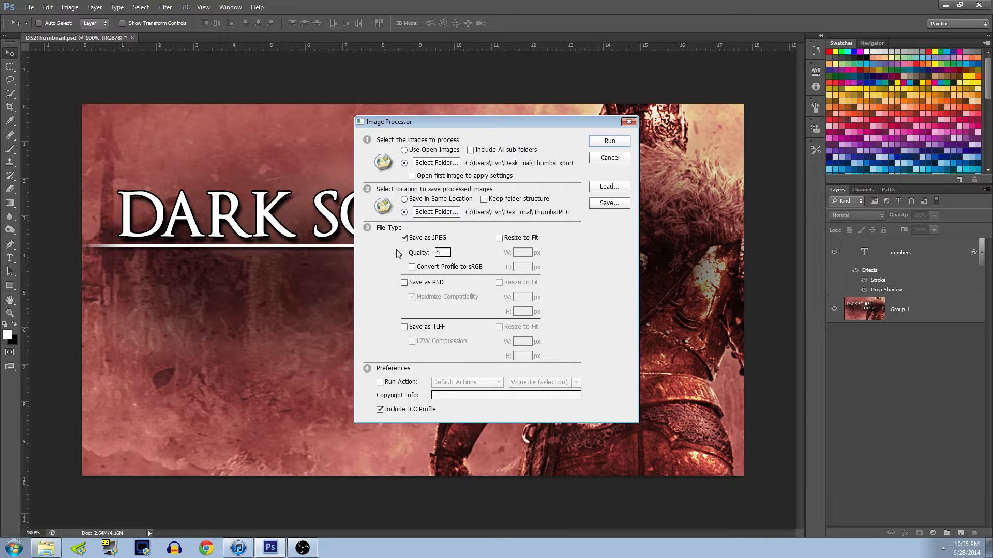
pyautogui.moveTo(426, 246)
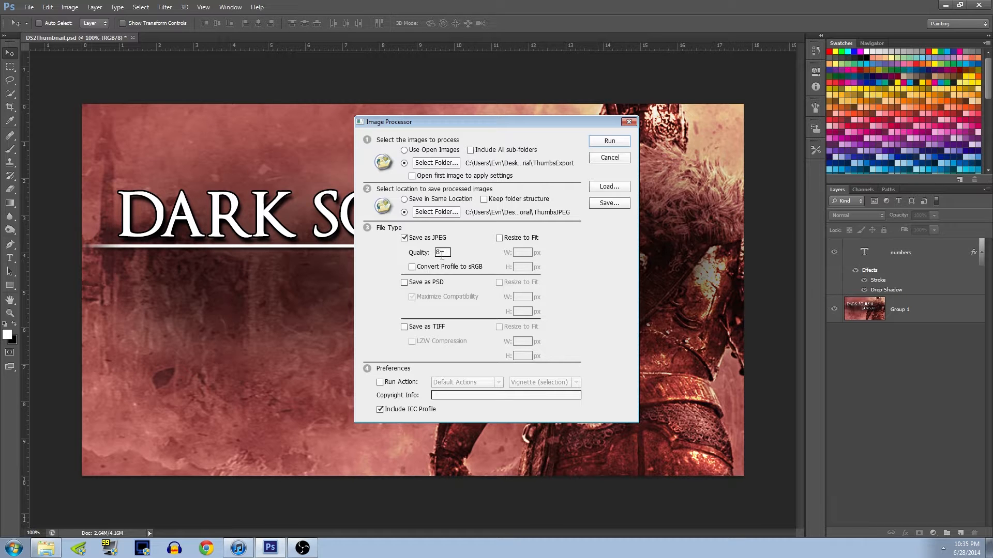
pyautogui.moveTo(607, 156)
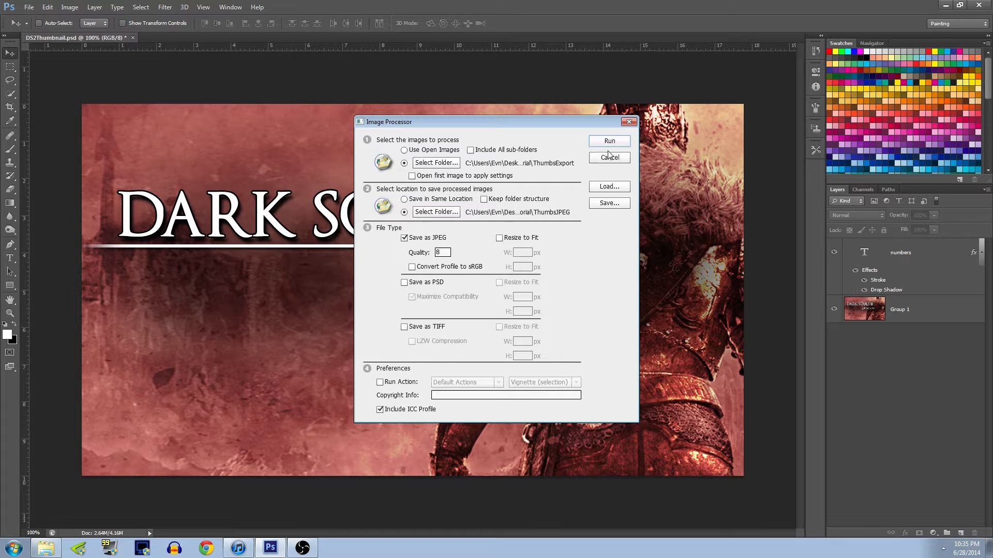
pyautogui.click(609, 158)
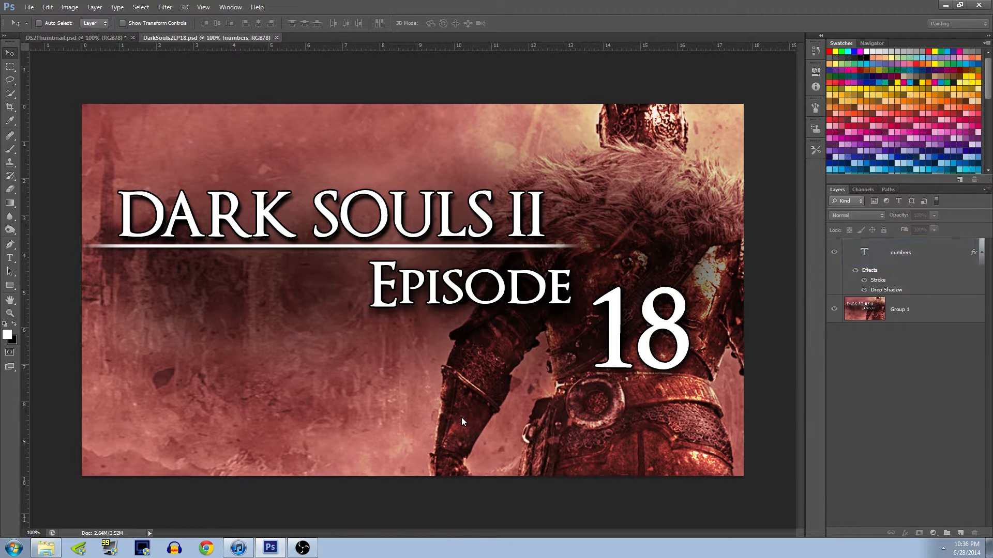
# Step: Browse the thirty JPEGs in ThumbsJPEG\JPEG and view Episode 4 in Windows Photo Viewer
pyautogui.click(276, 38)
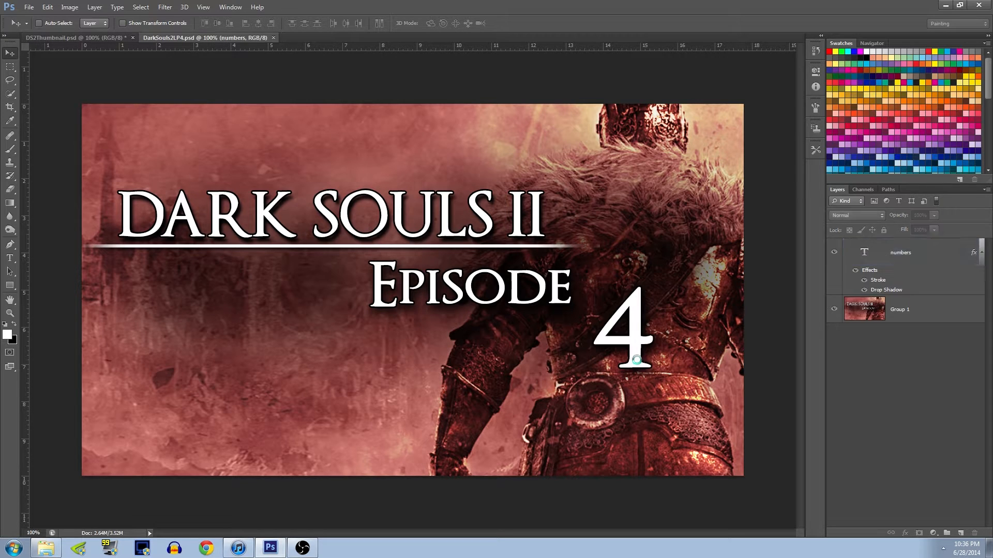
pyautogui.write('8')
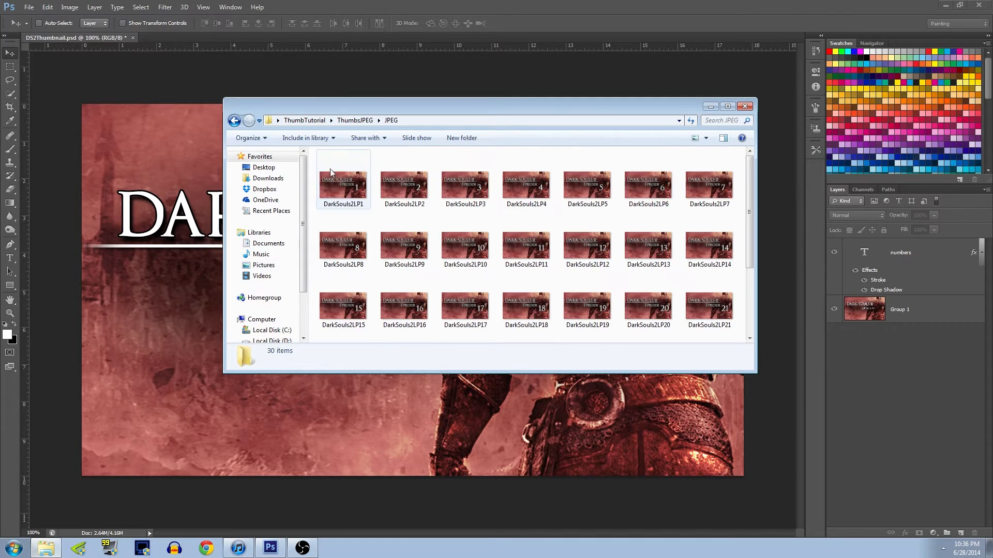
pyautogui.scroll(-3)
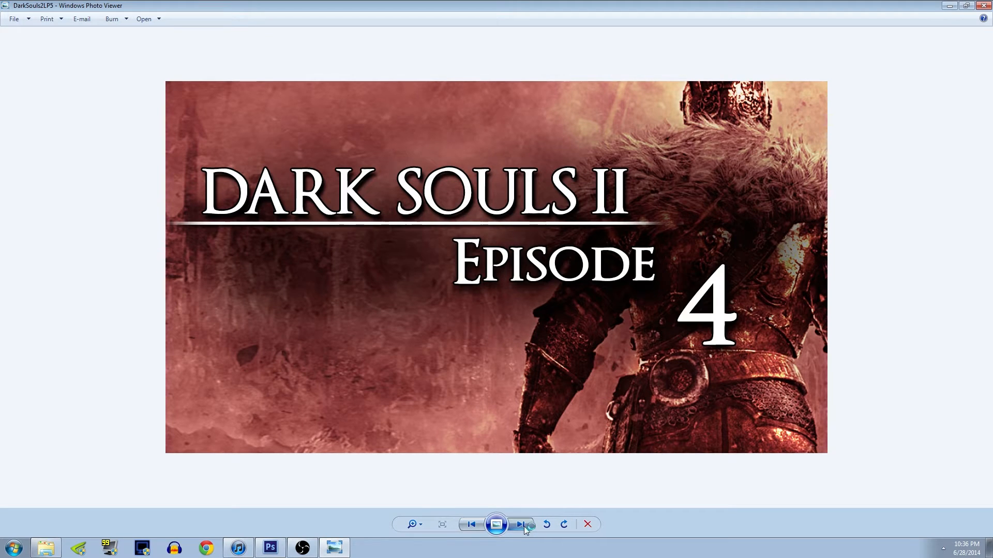
# Step: Advance Windows Photo Viewer to the Episode 13 thumbnail, DarkSouls2LP13
pyautogui.click(519, 525)
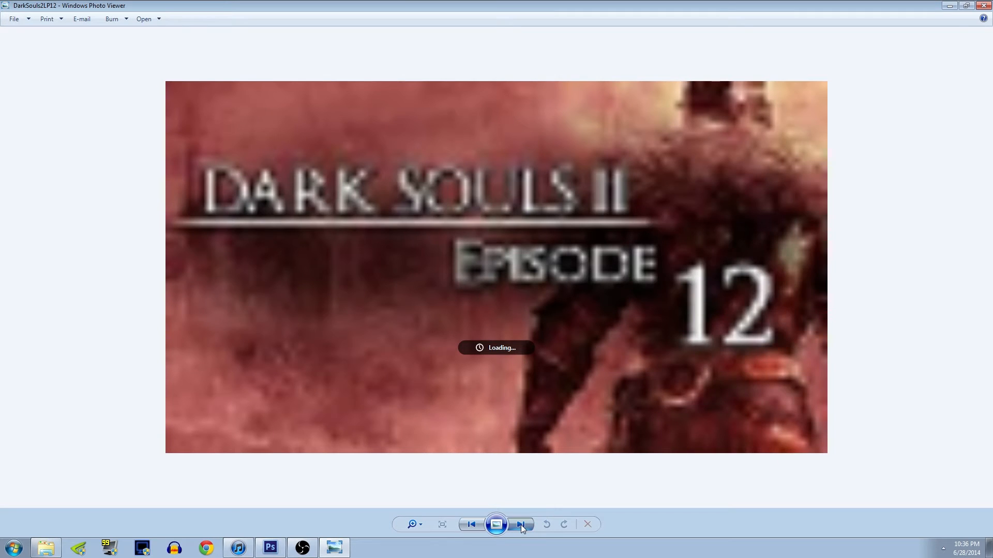
pyautogui.click(521, 524)
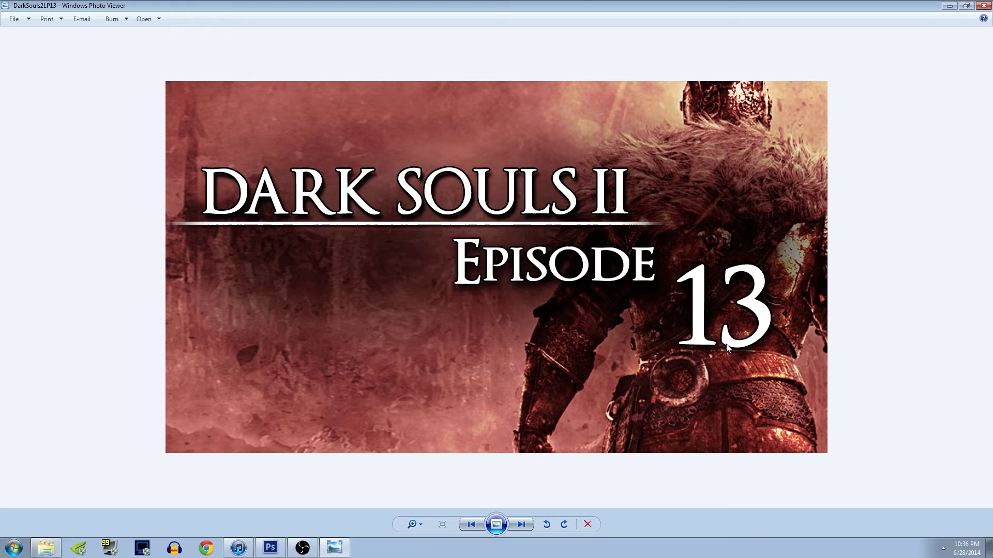
pyautogui.moveTo(738, 340)
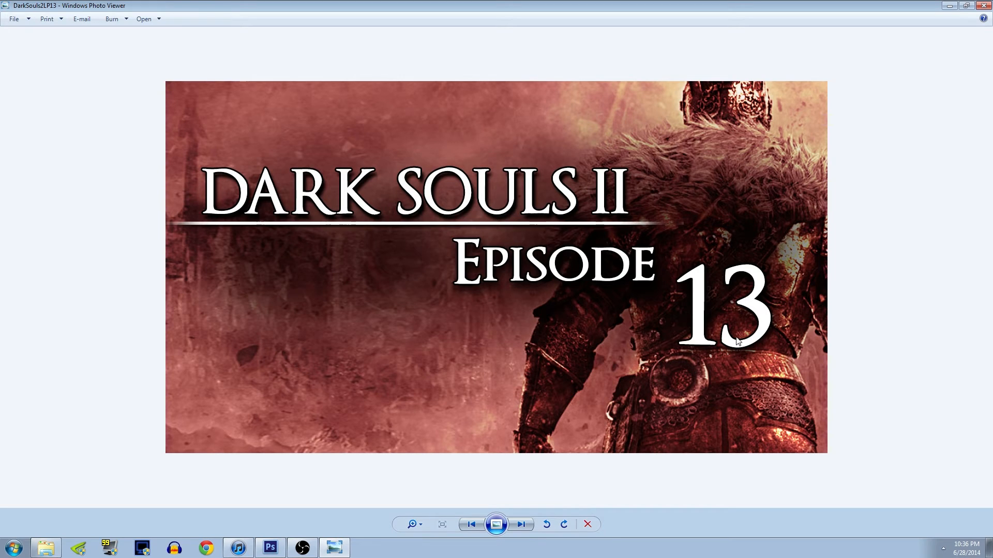
pyautogui.moveTo(864, 264)
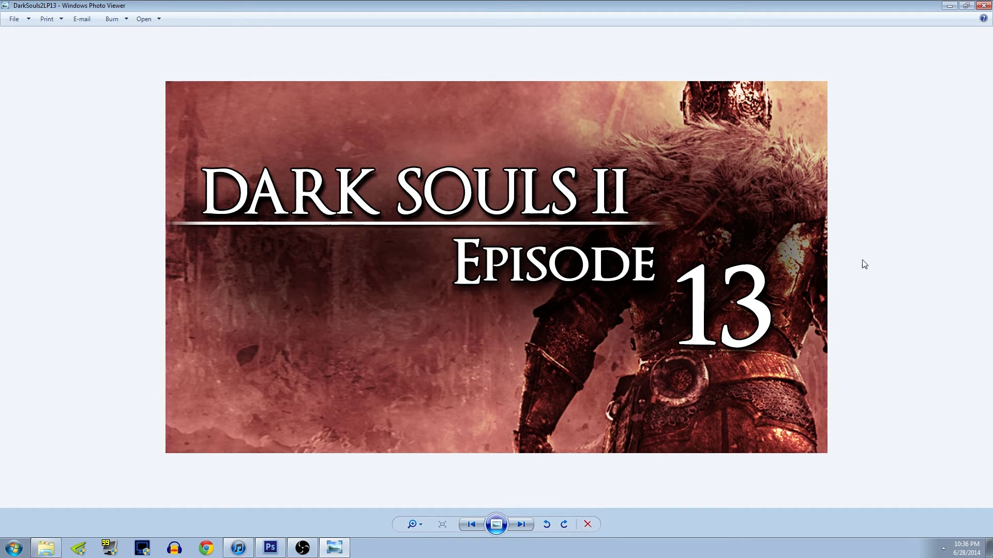